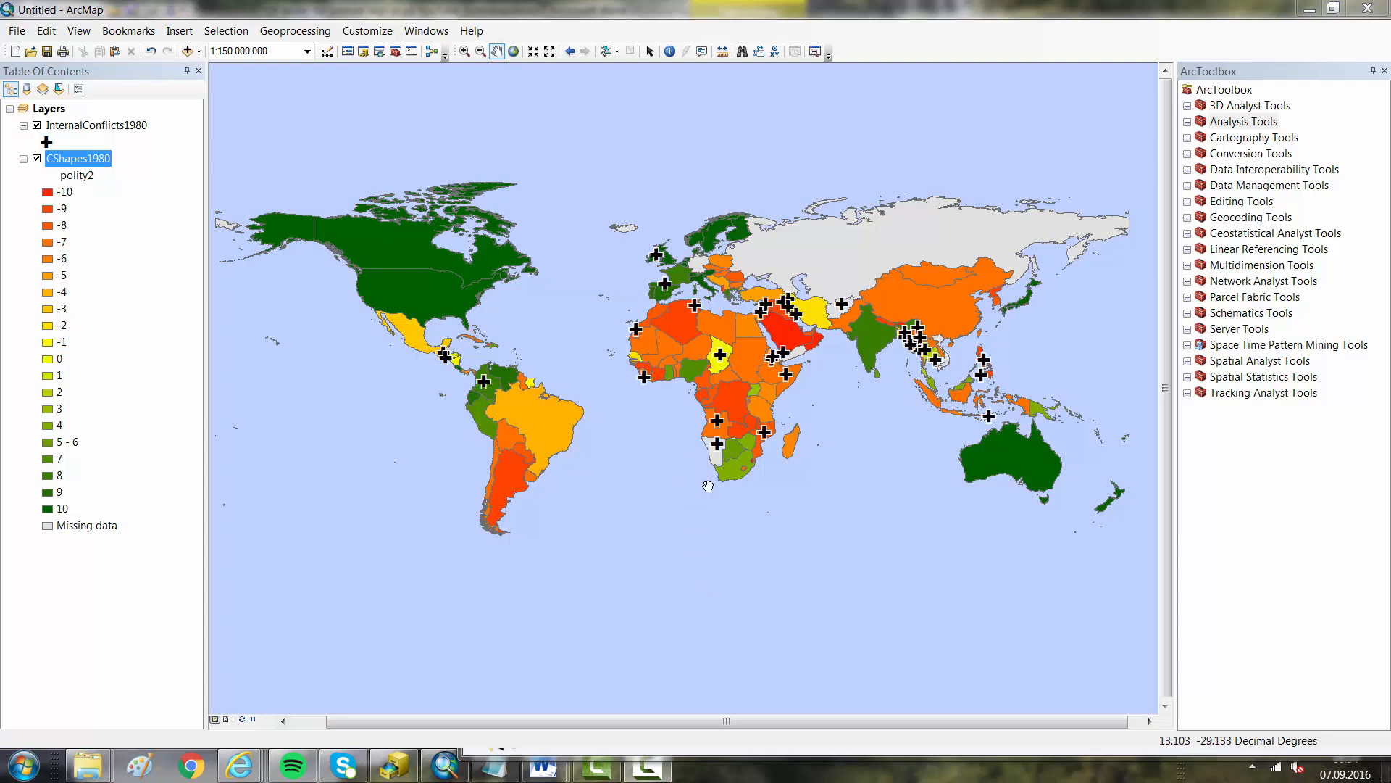
mouse_move(708, 513)
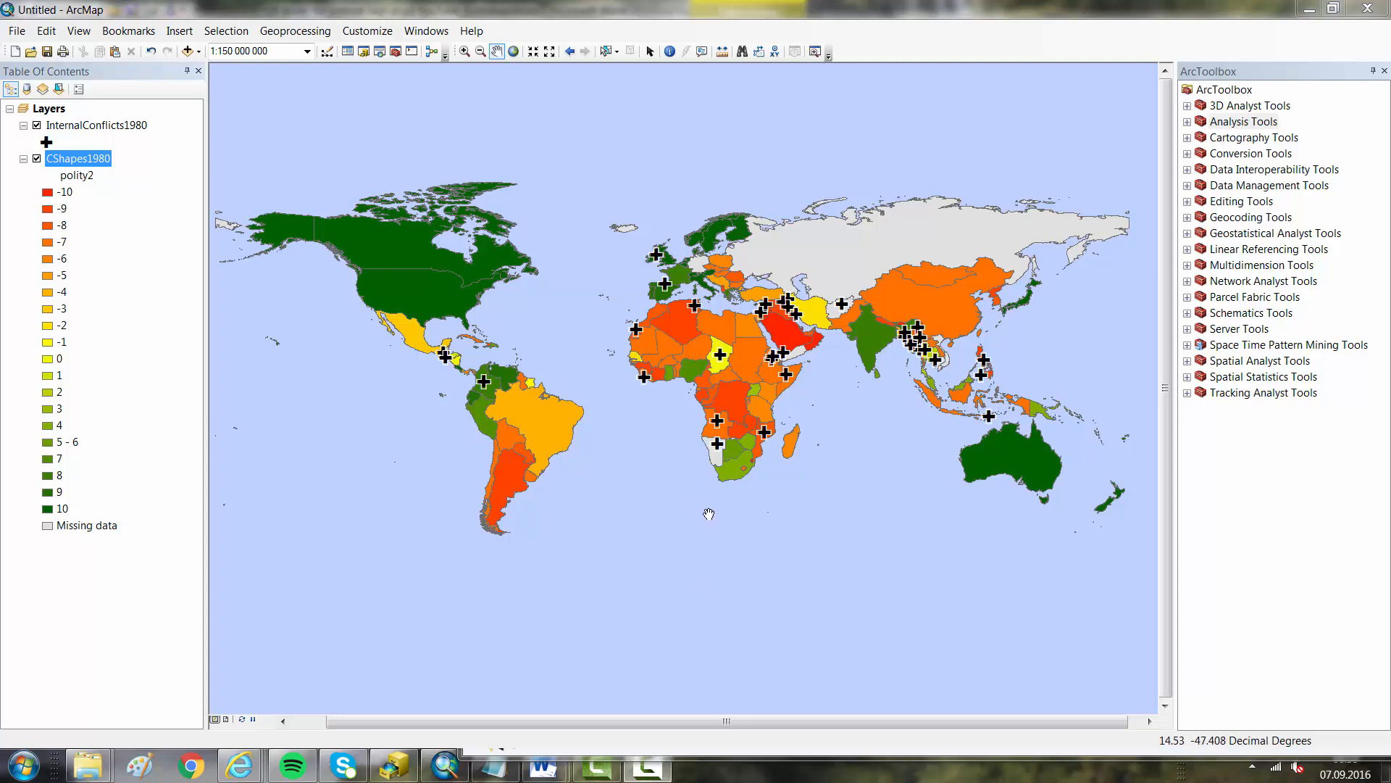
mouse_move(709, 553)
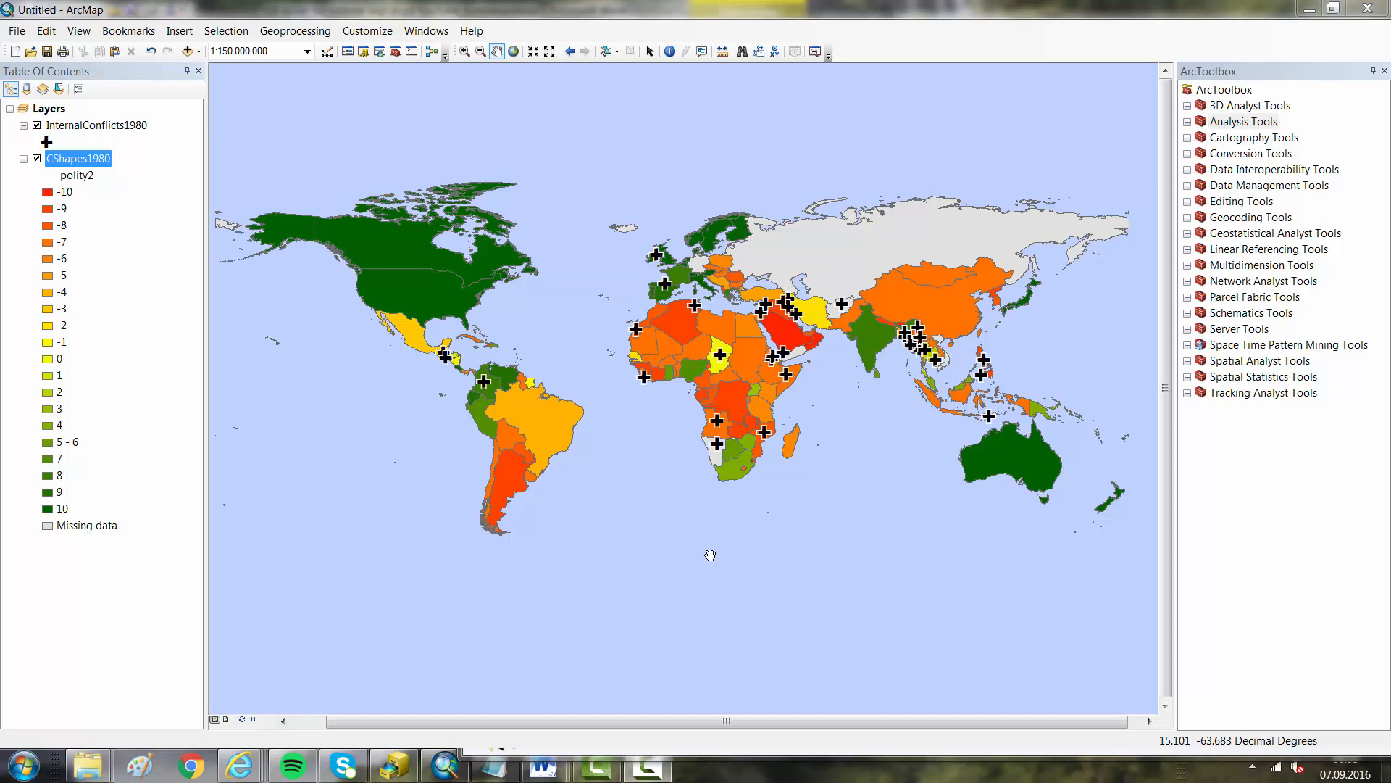
mouse_move(708, 552)
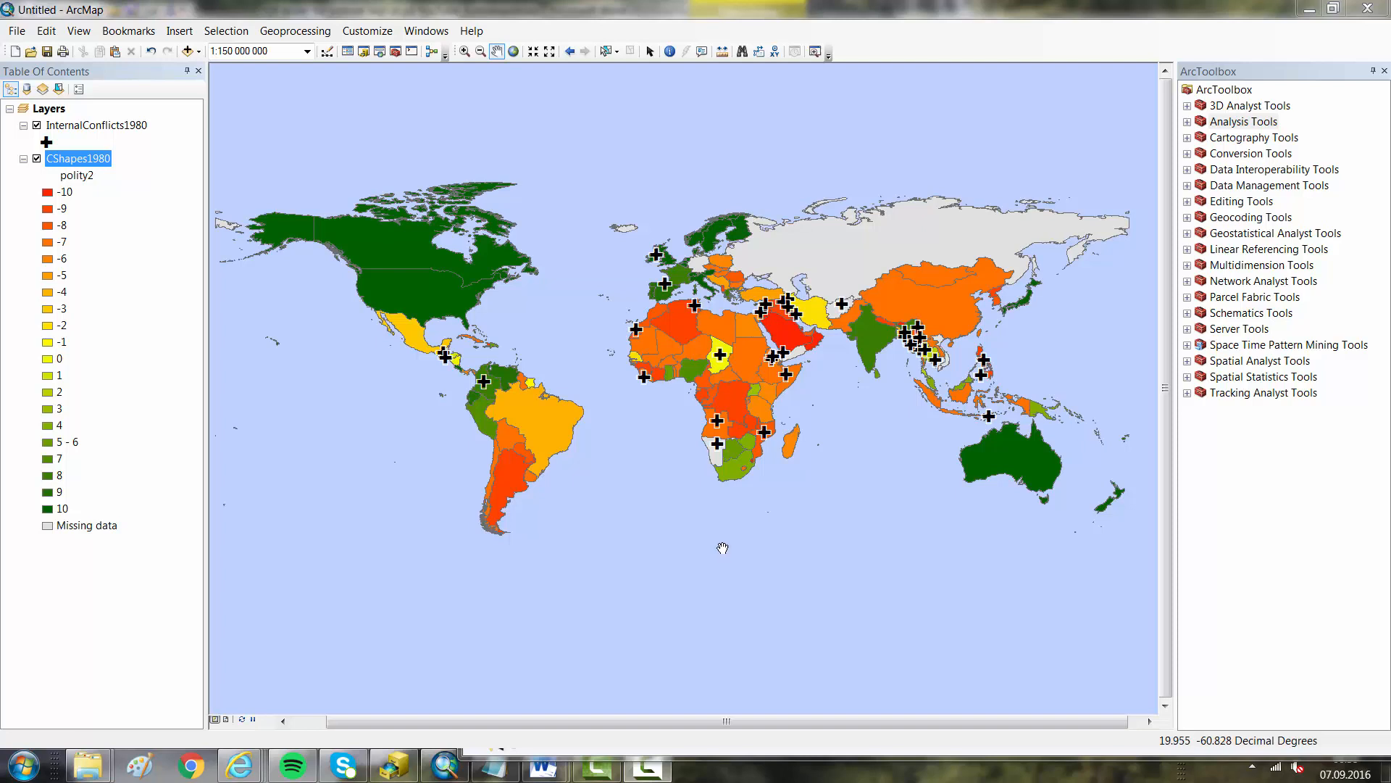
mouse_move(724, 479)
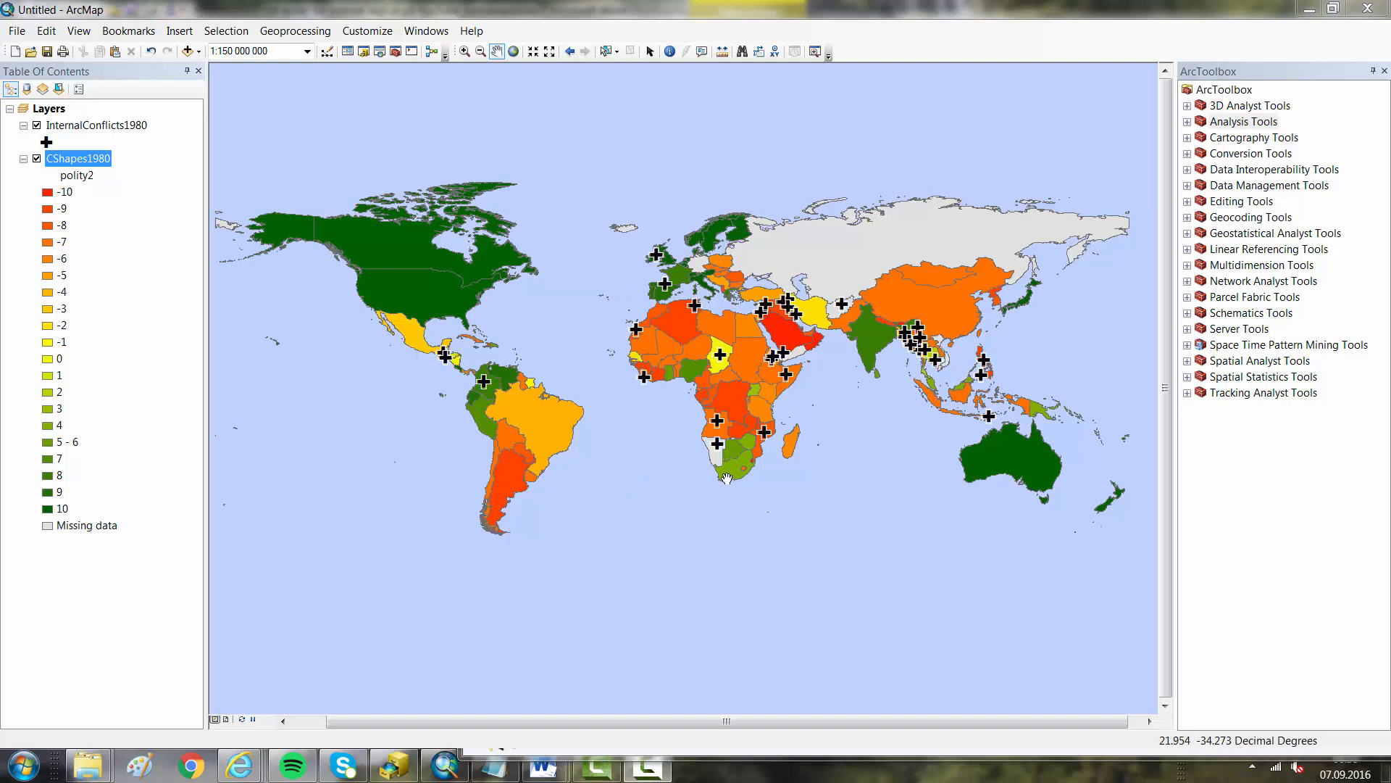
mouse_move(749, 413)
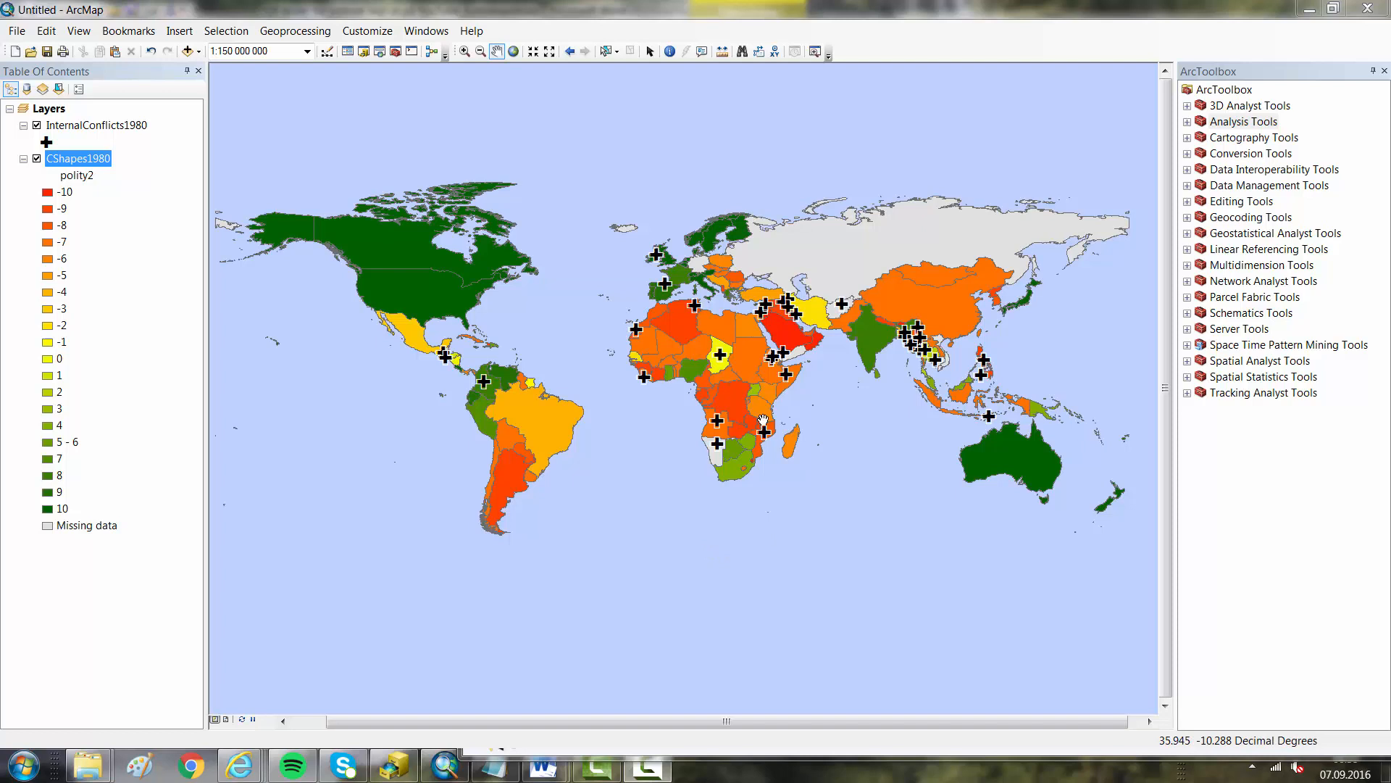
mouse_move(681, 562)
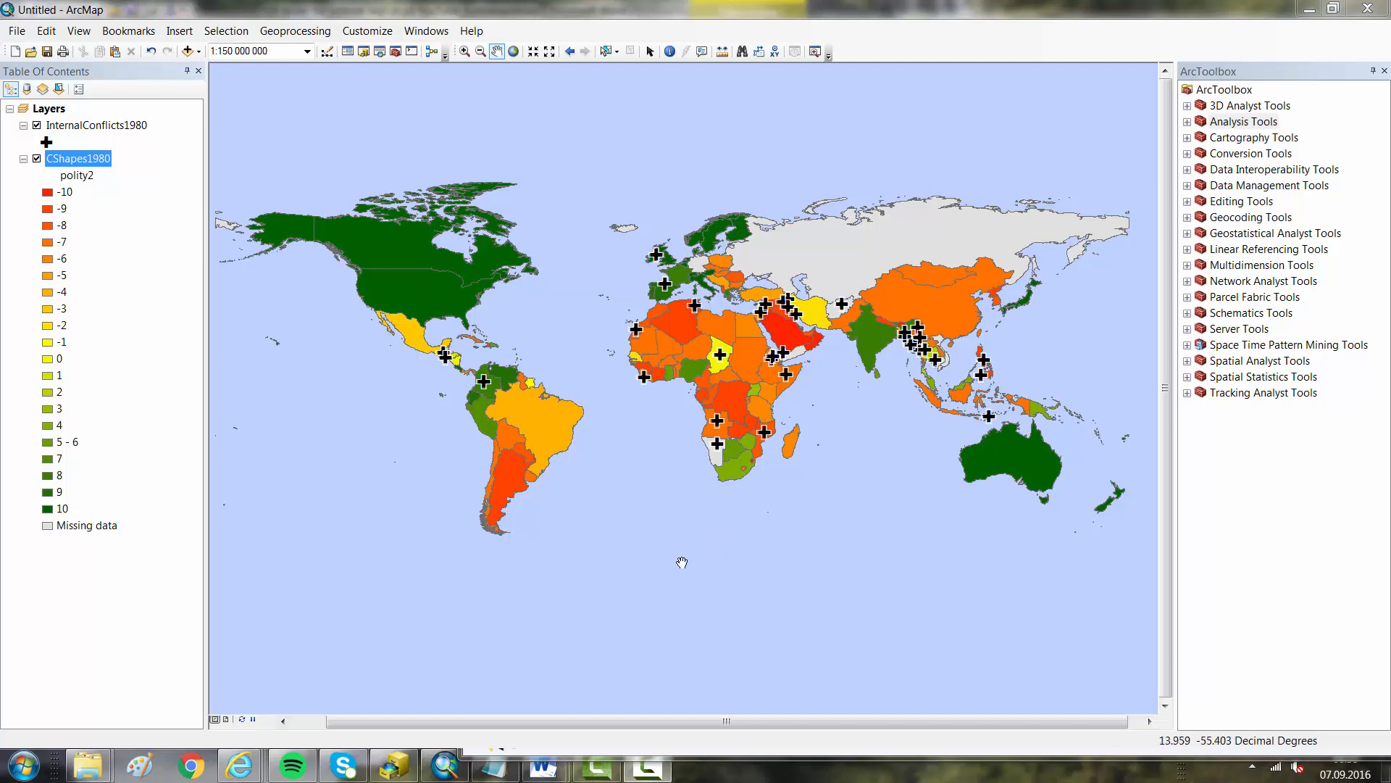
mouse_move(229, 245)
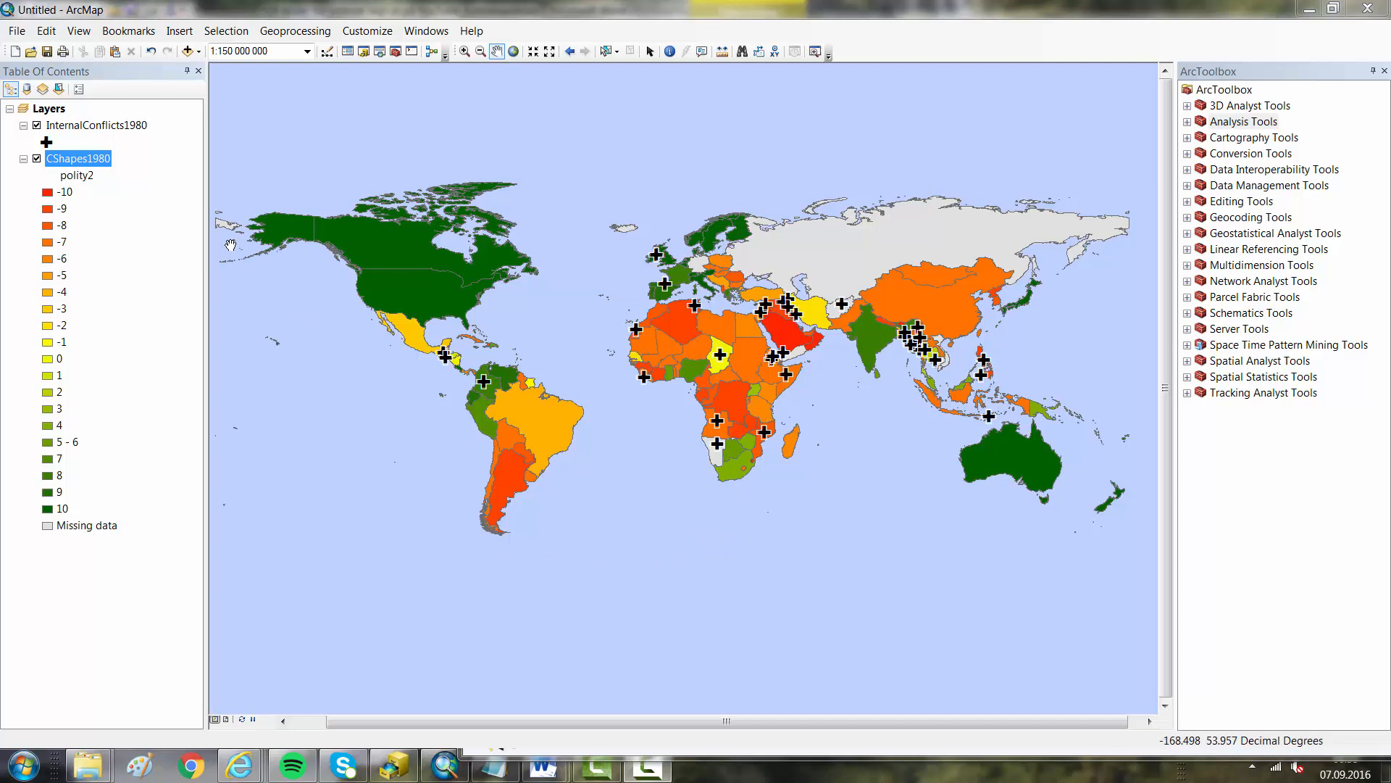
mouse_move(1120, 238)
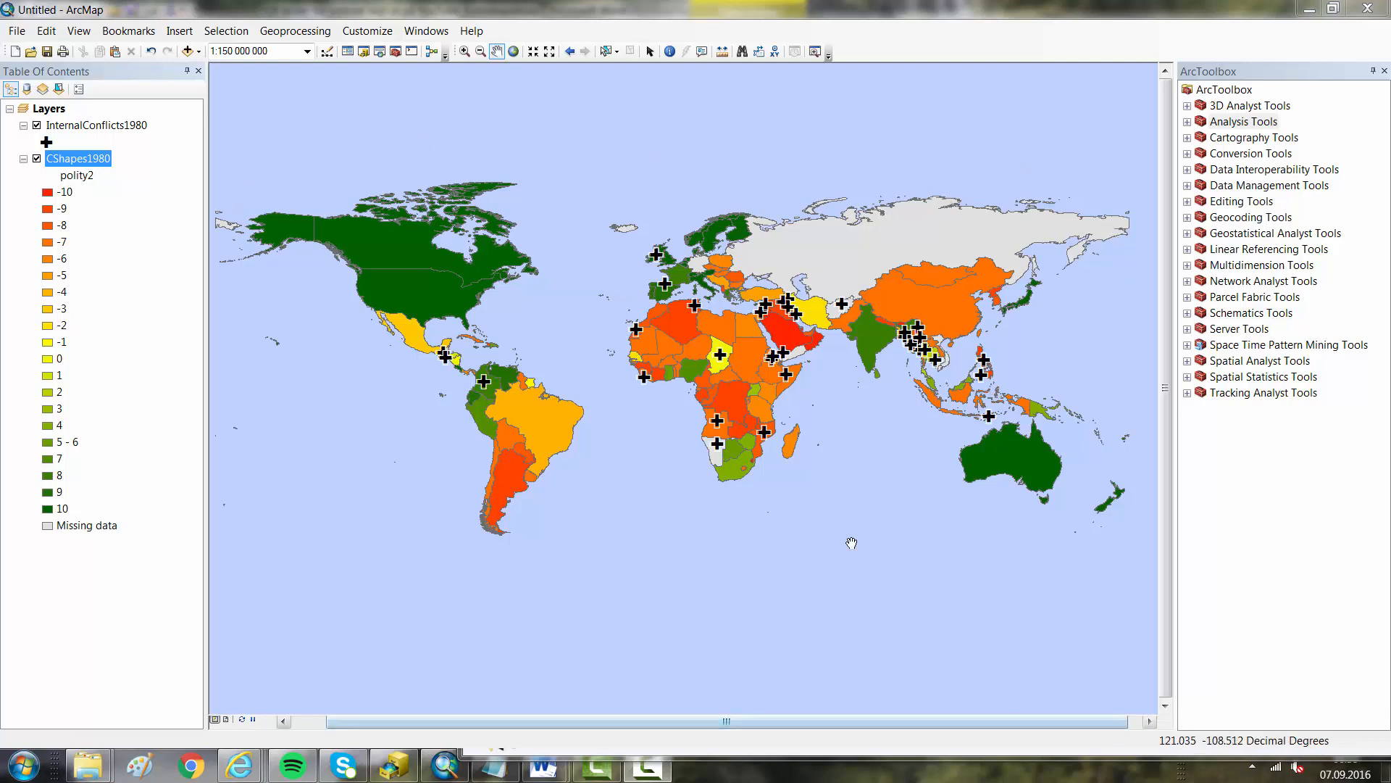
mouse_move(502, 515)
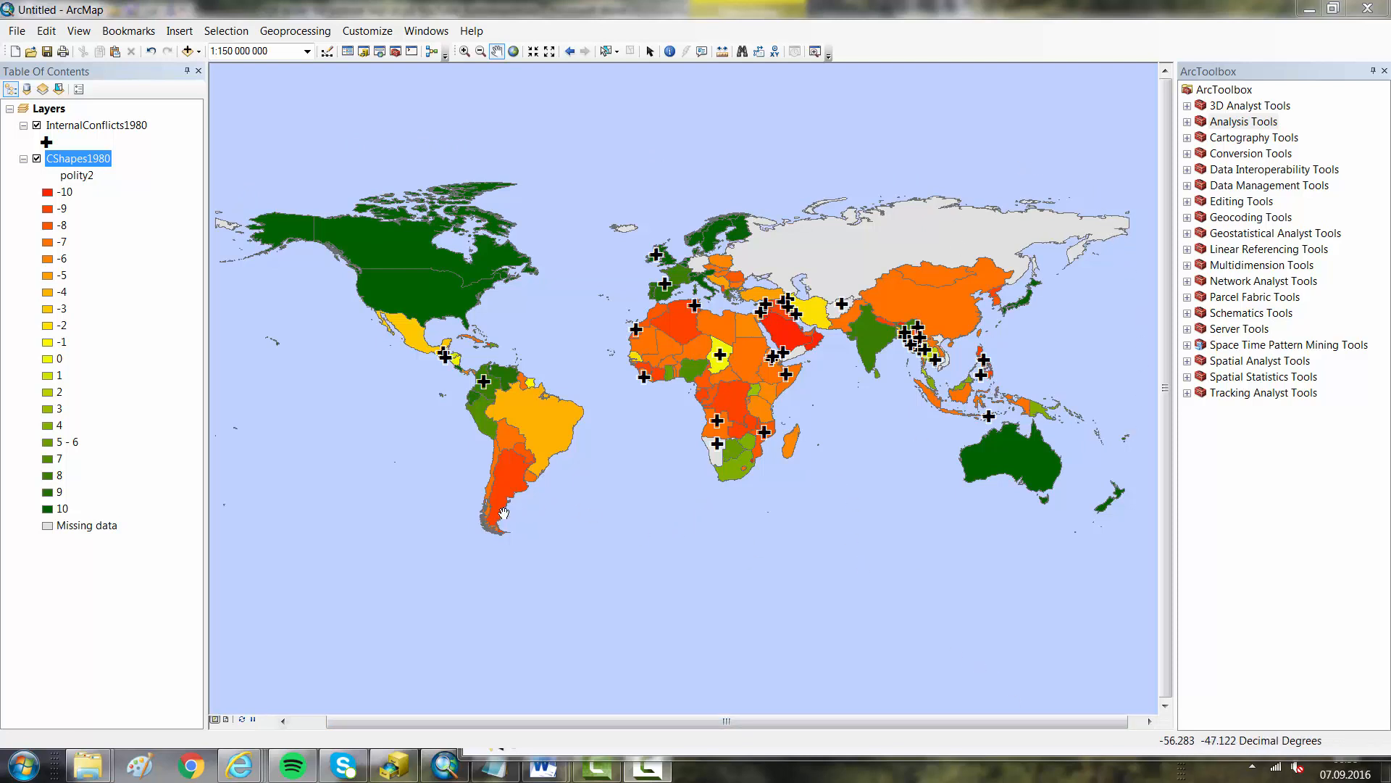
mouse_move(120, 188)
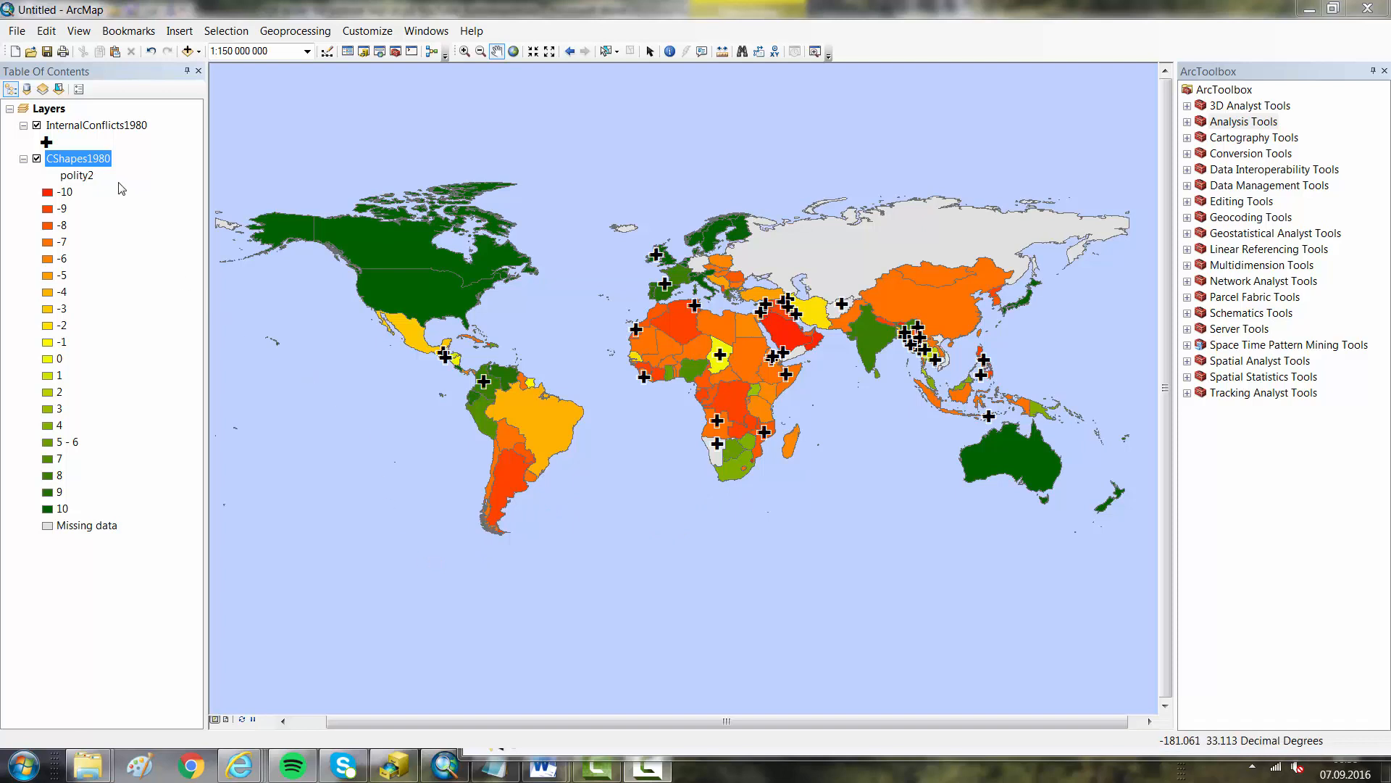
mouse_move(29, 220)
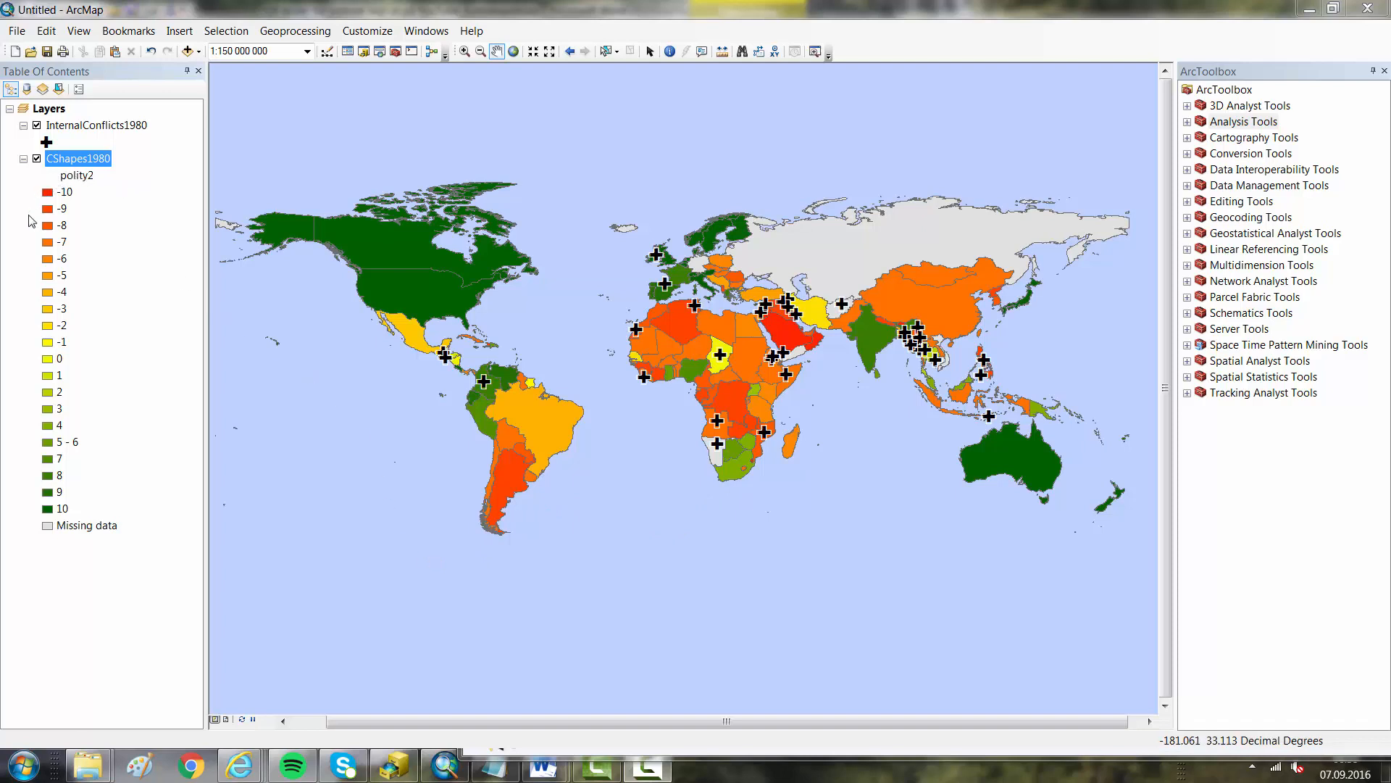
mouse_move(131, 522)
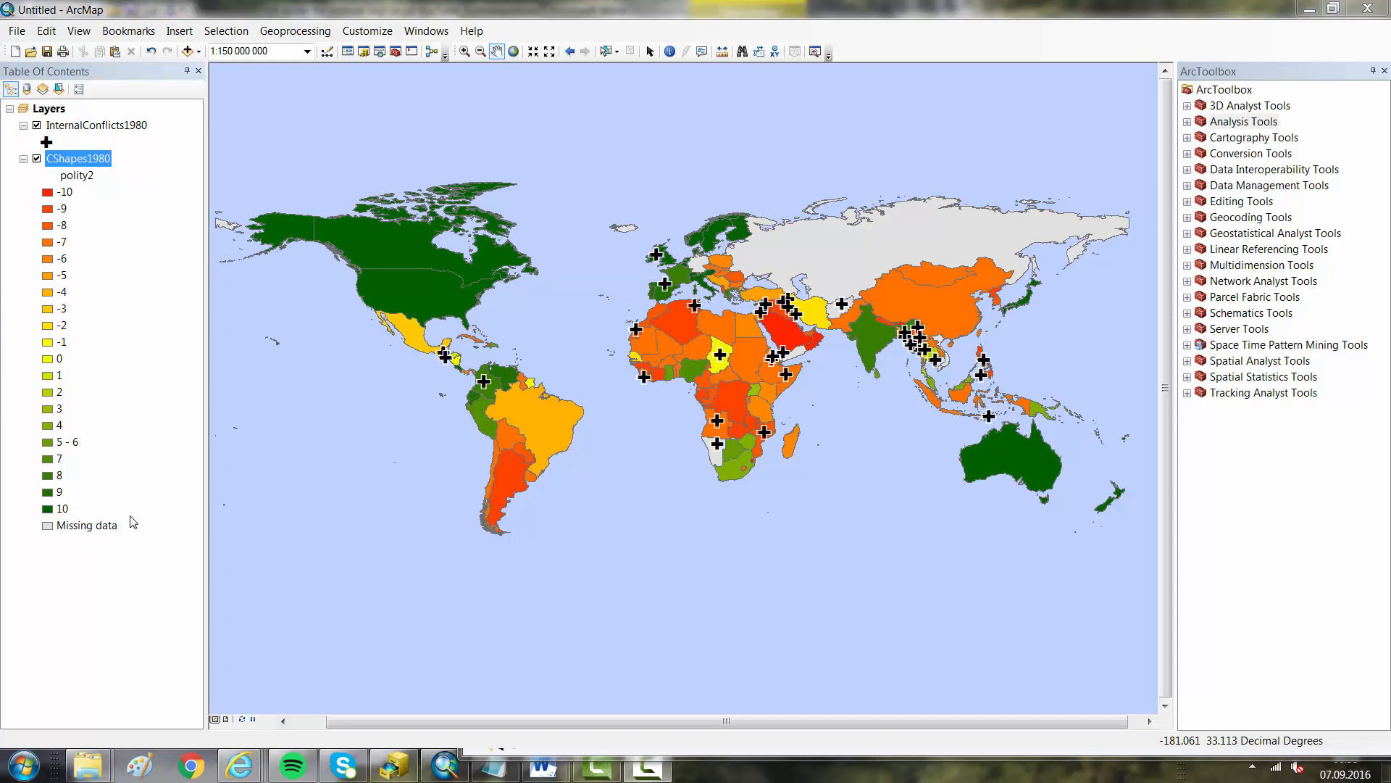
mouse_move(55, 523)
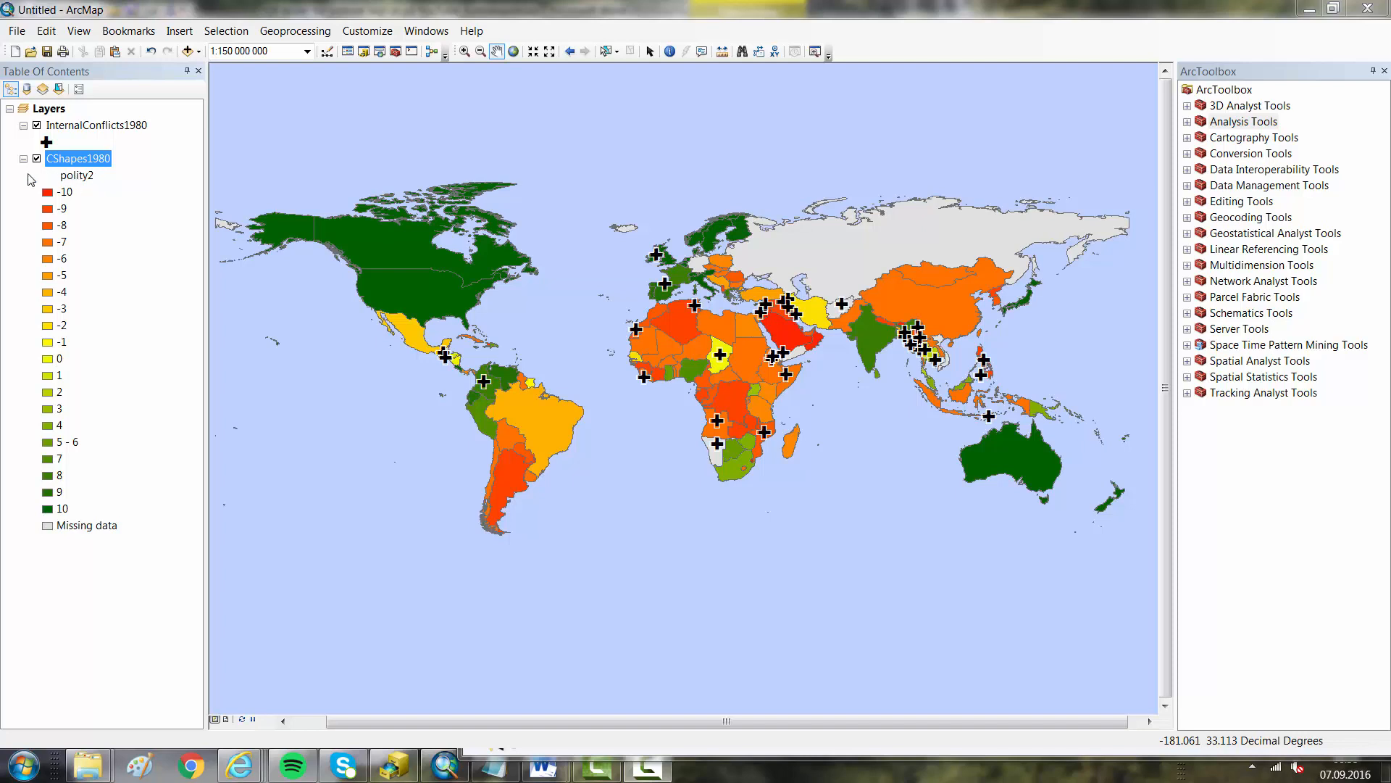
mouse_move(103, 176)
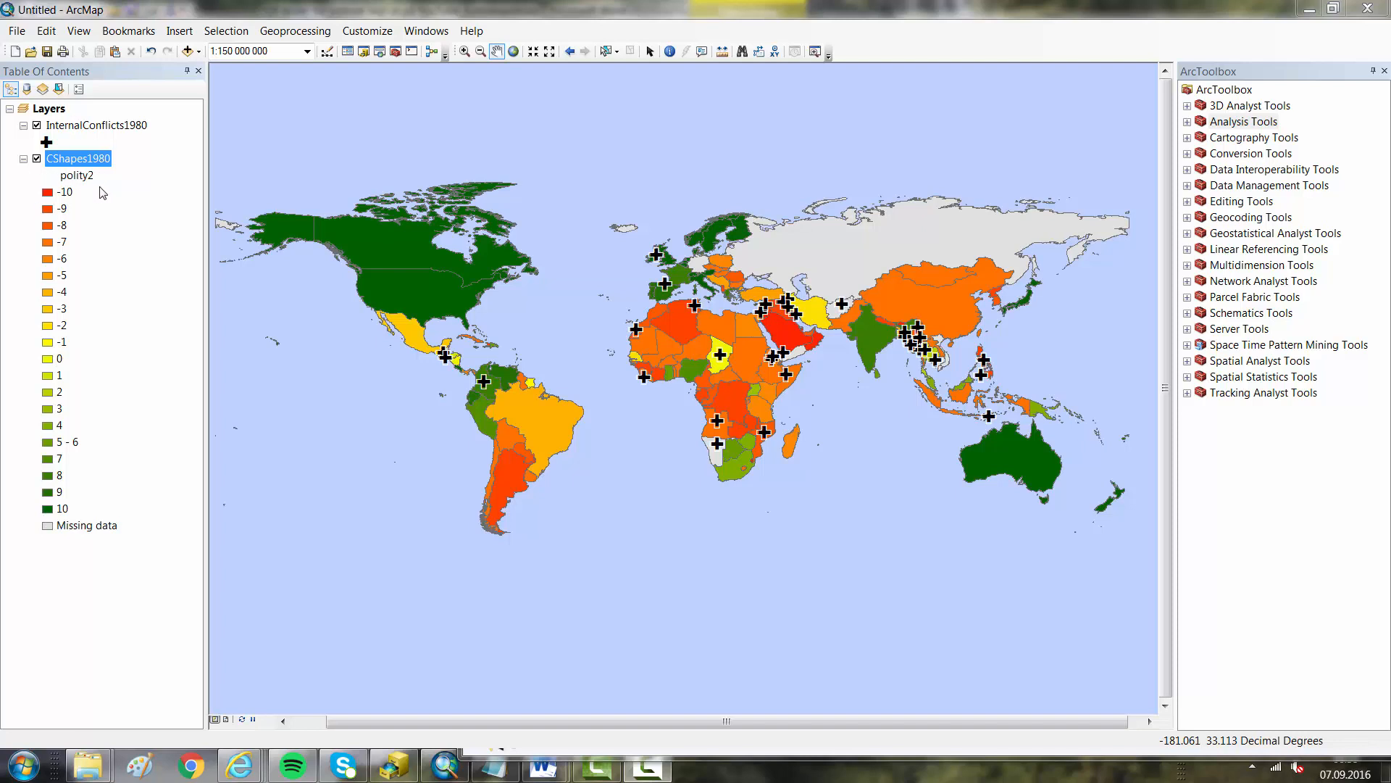
mouse_move(158, 129)
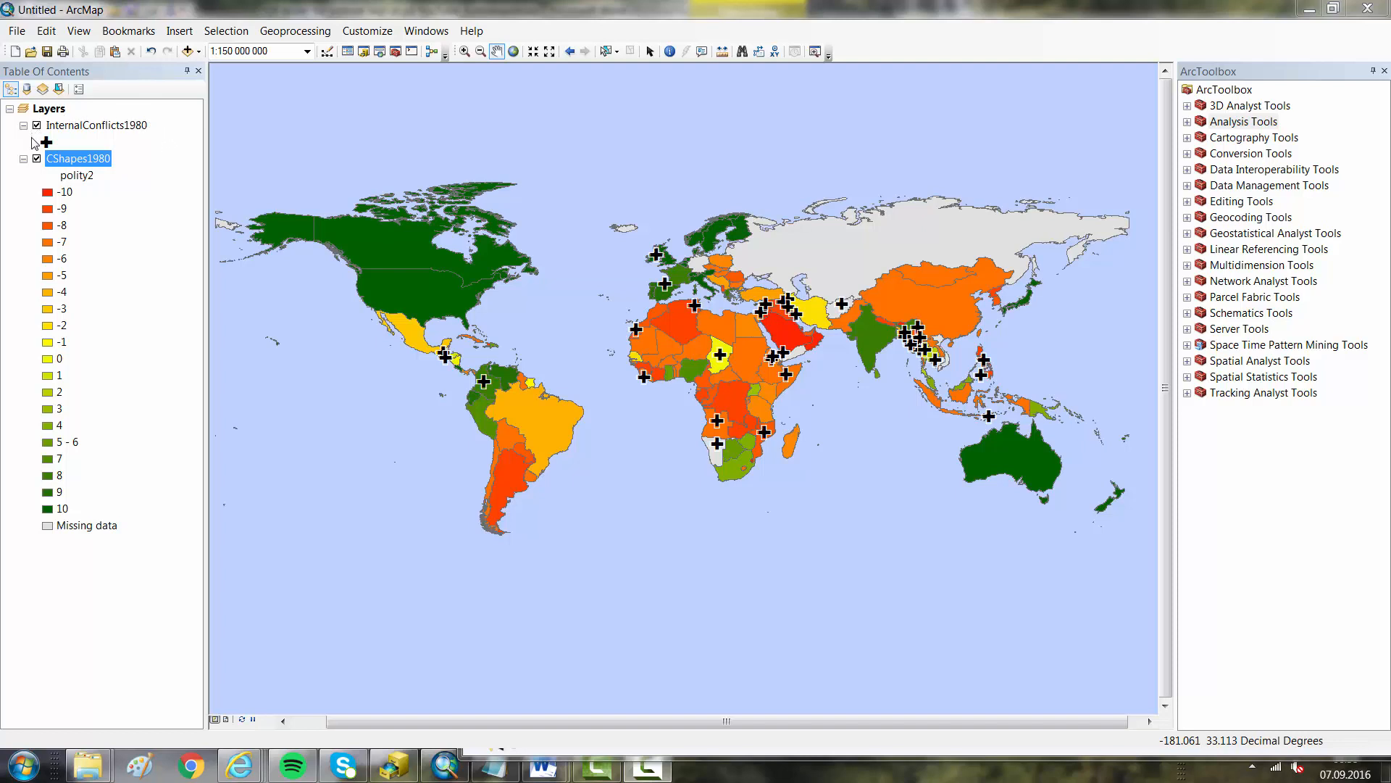
mouse_move(164, 143)
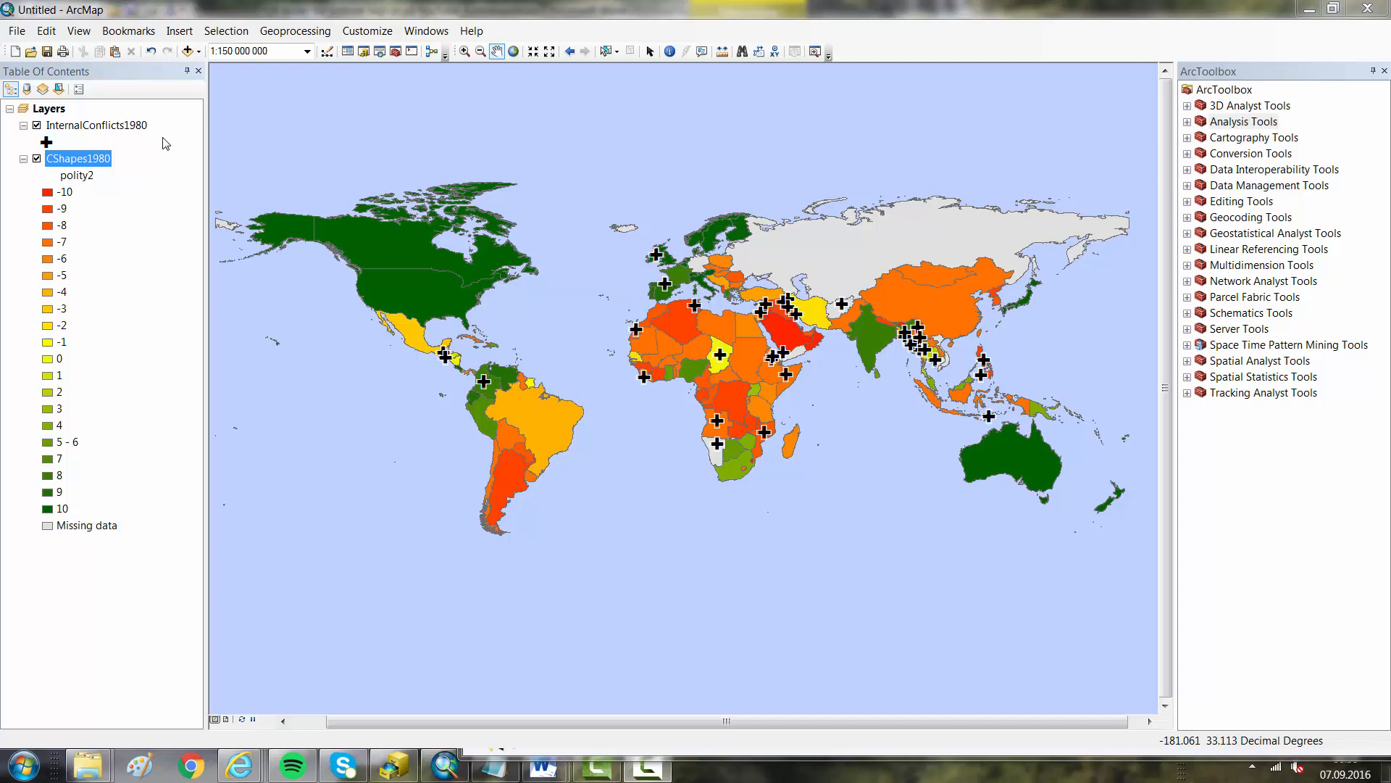
mouse_move(338, 302)
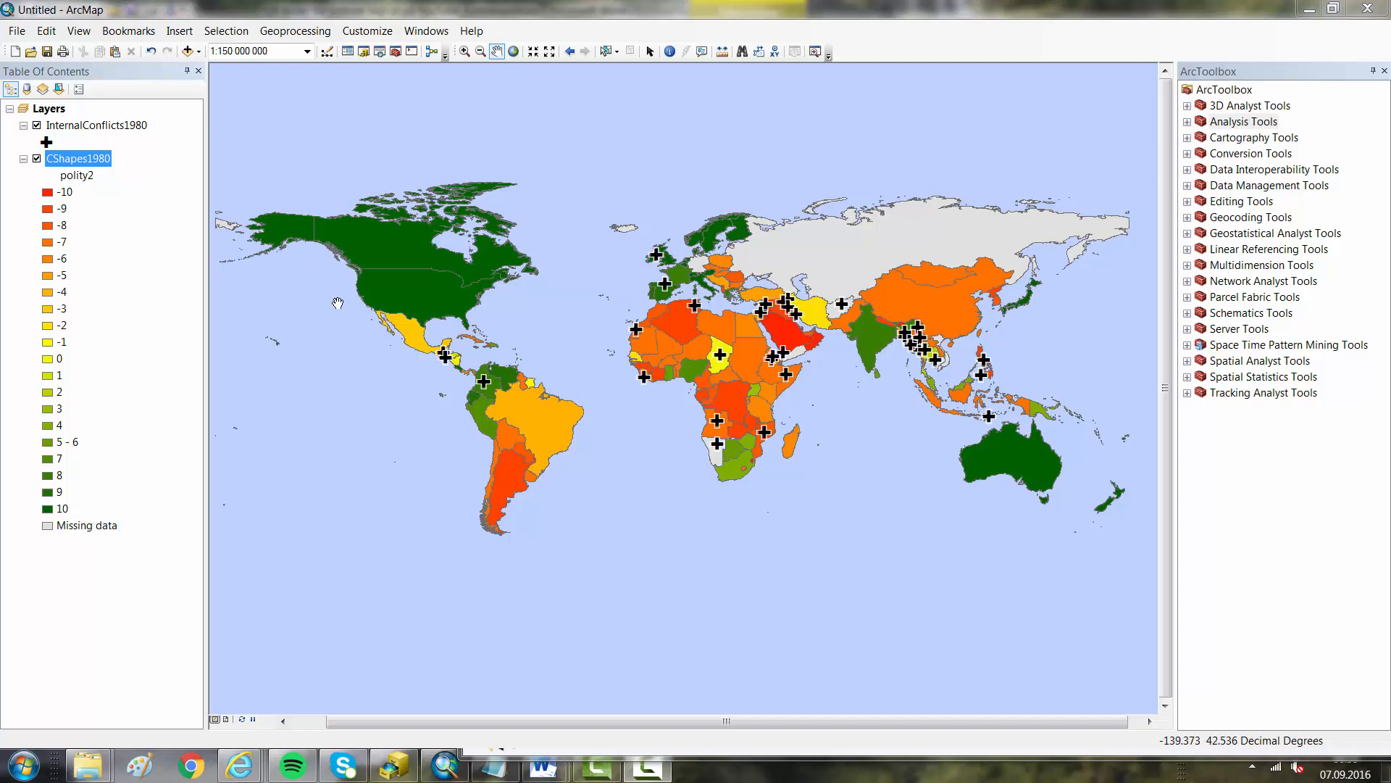
mouse_move(388, 397)
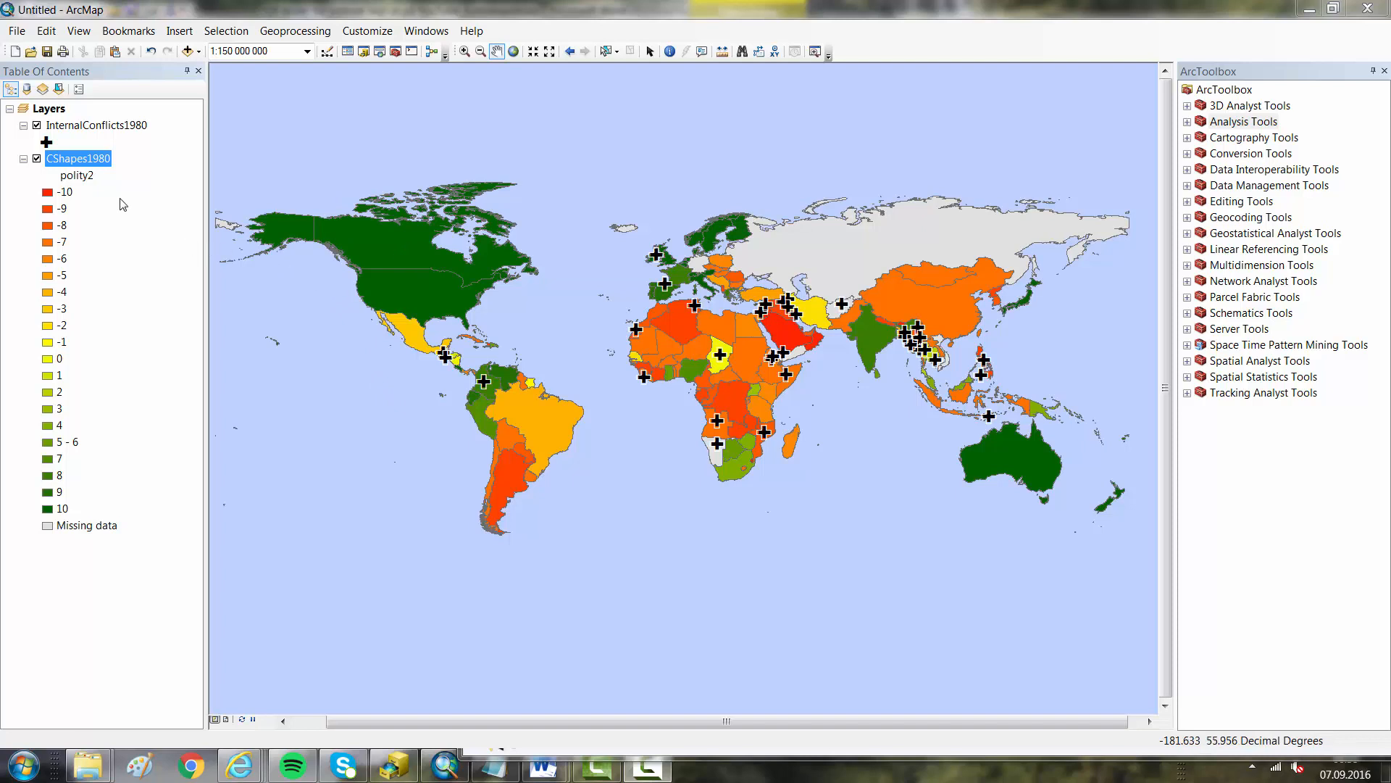
mouse_move(451, 347)
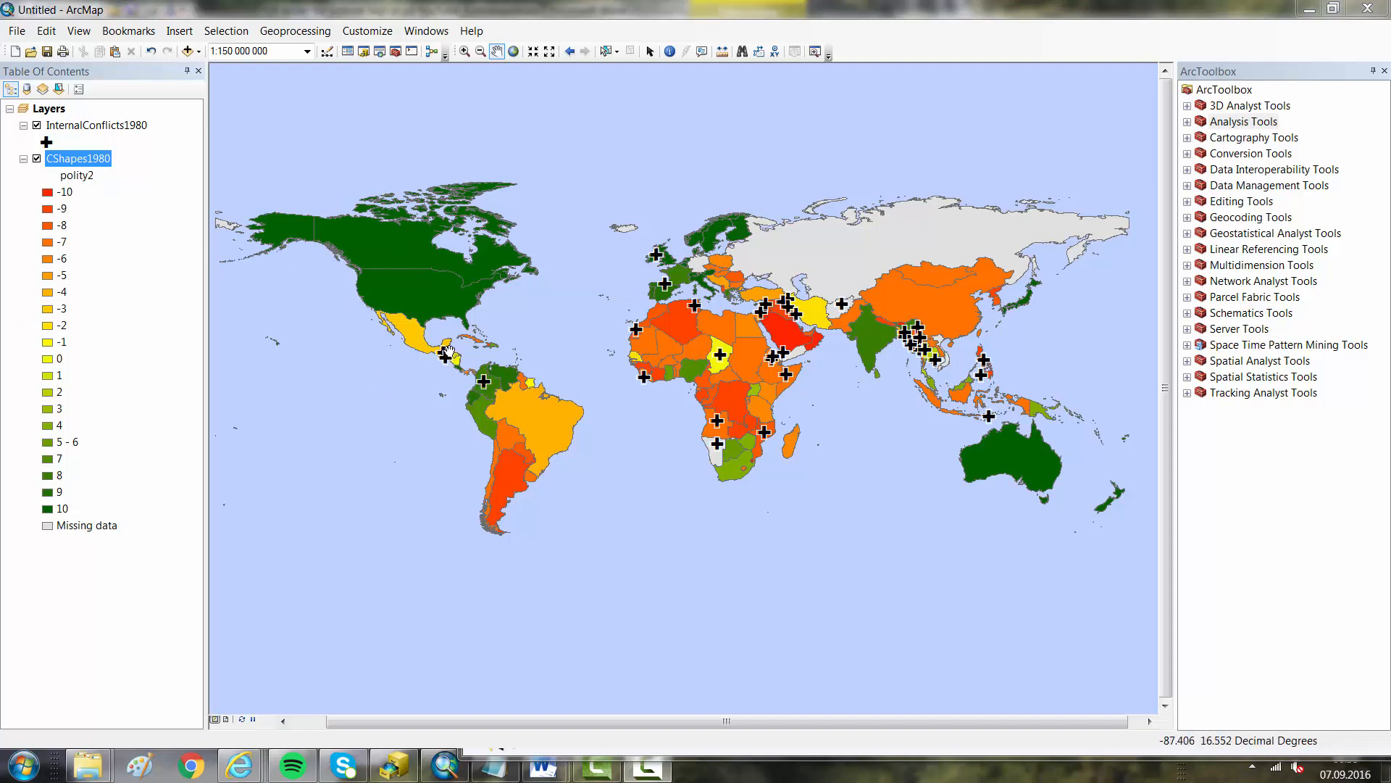
mouse_move(452, 488)
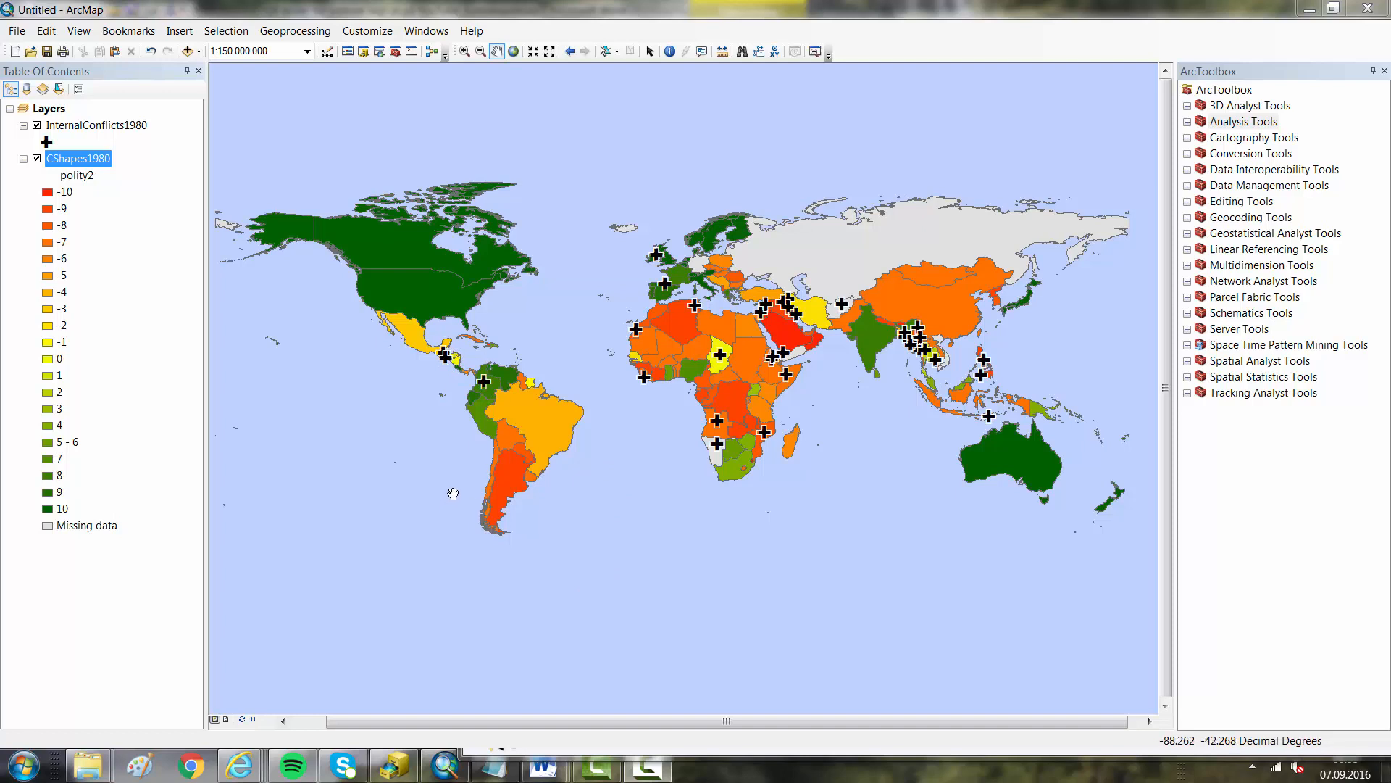
mouse_move(479, 432)
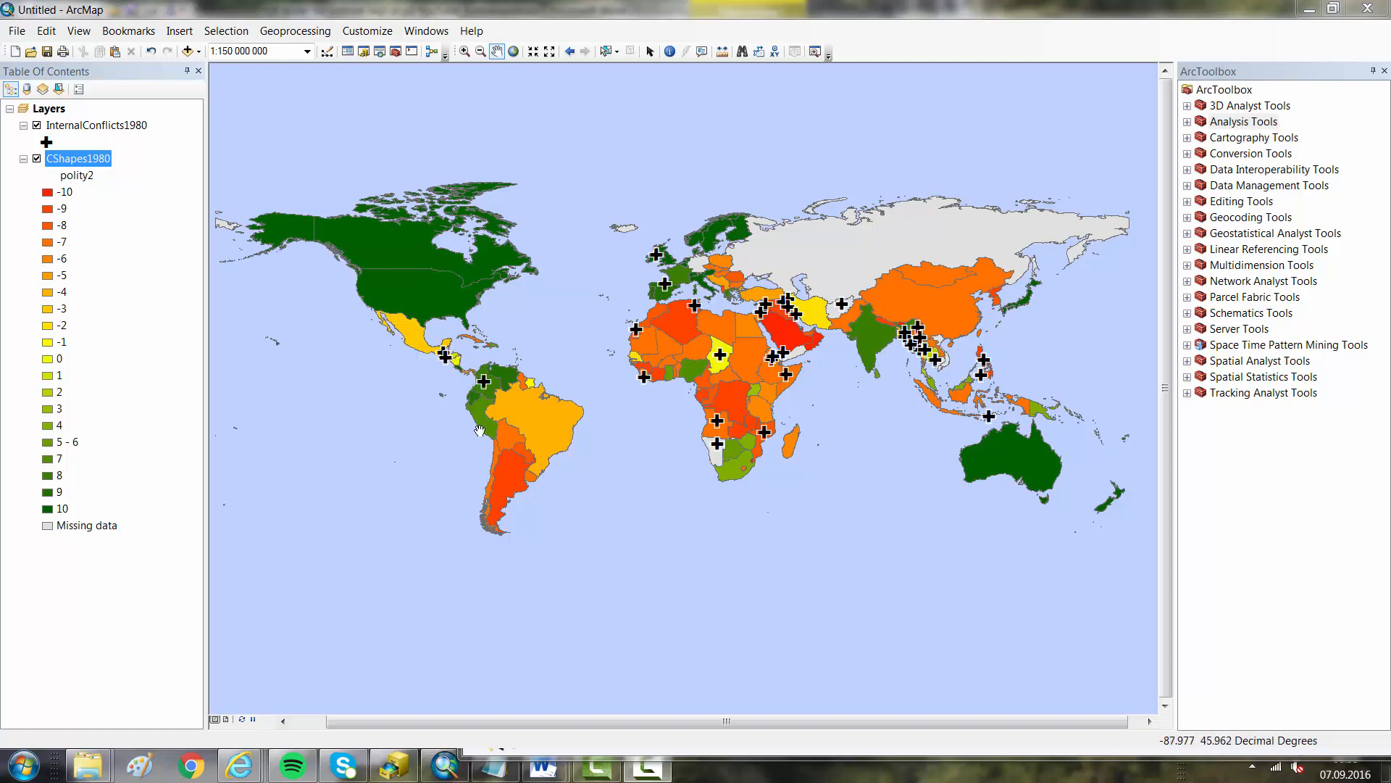
mouse_move(424, 431)
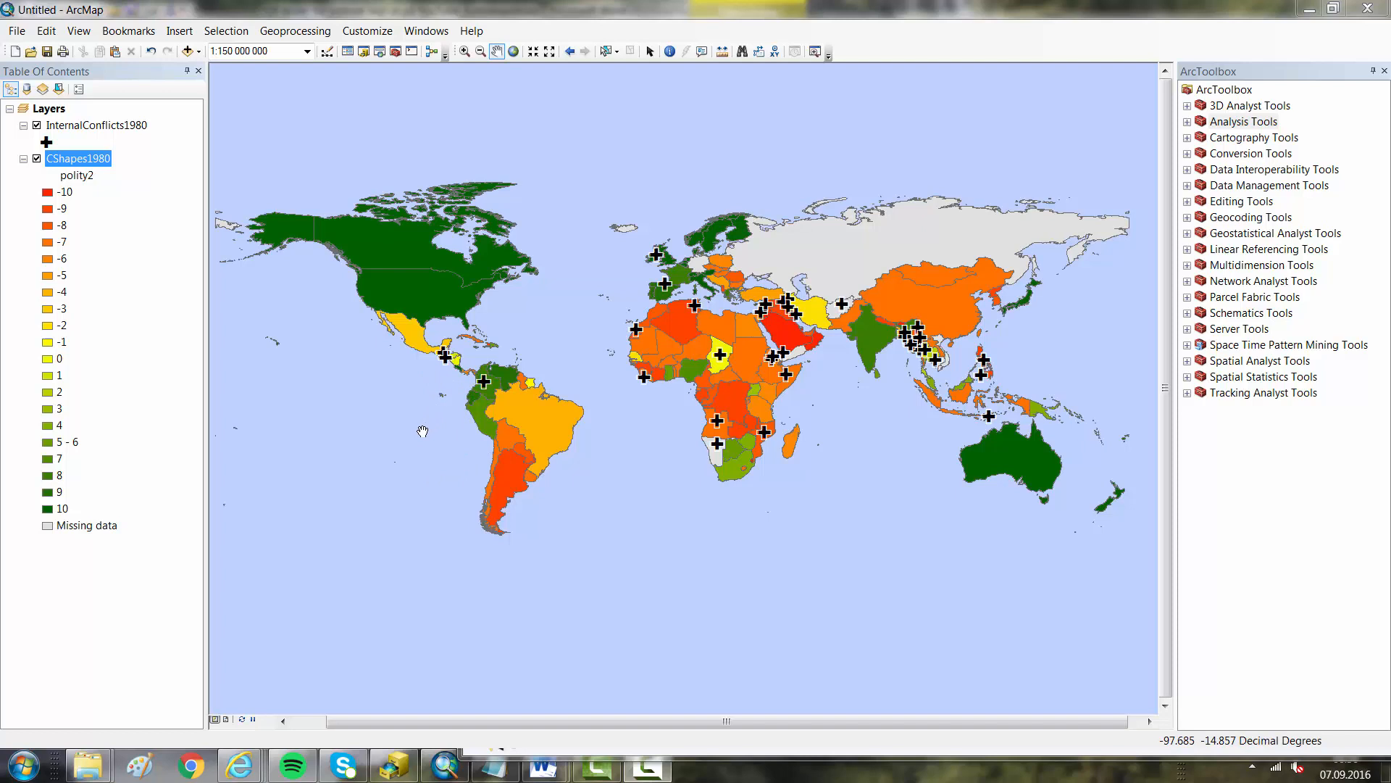
mouse_move(113, 199)
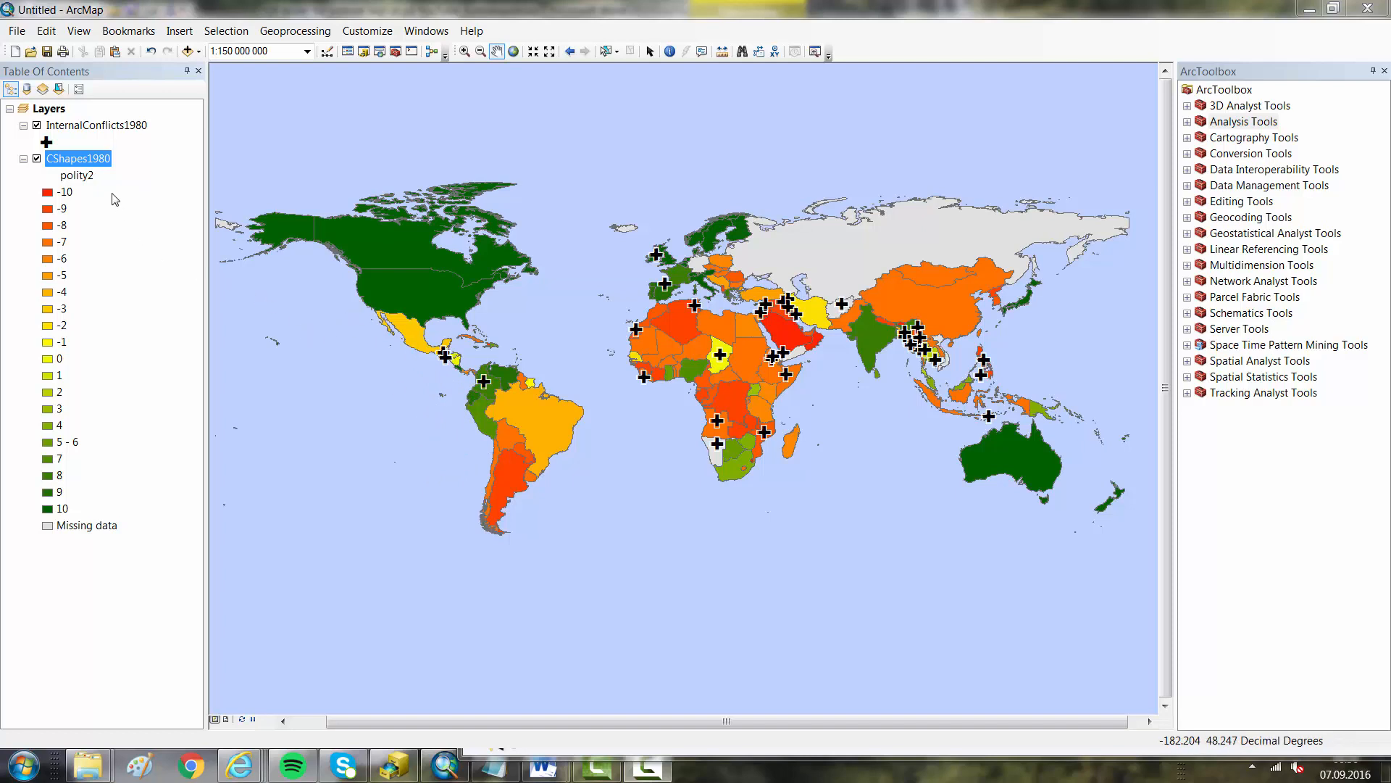
mouse_move(113, 196)
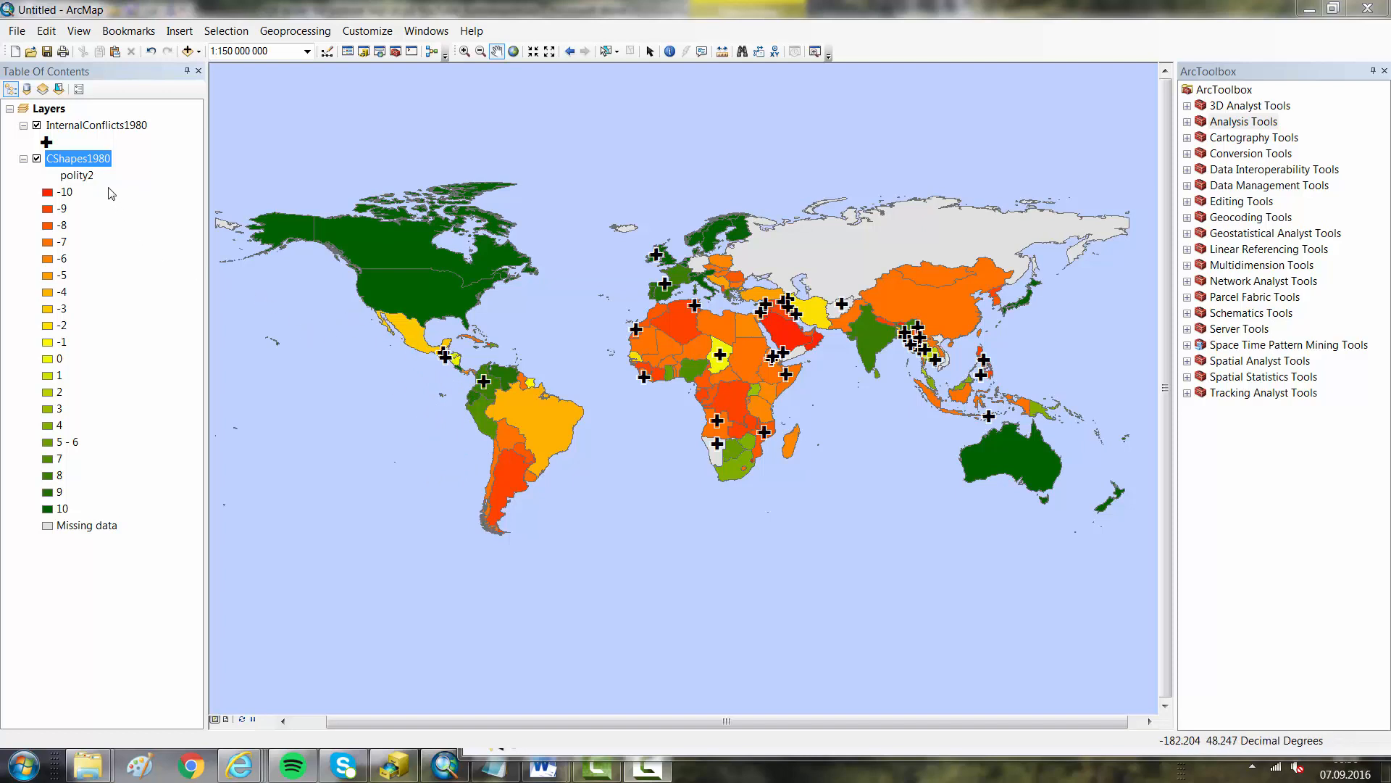
mouse_move(193, 165)
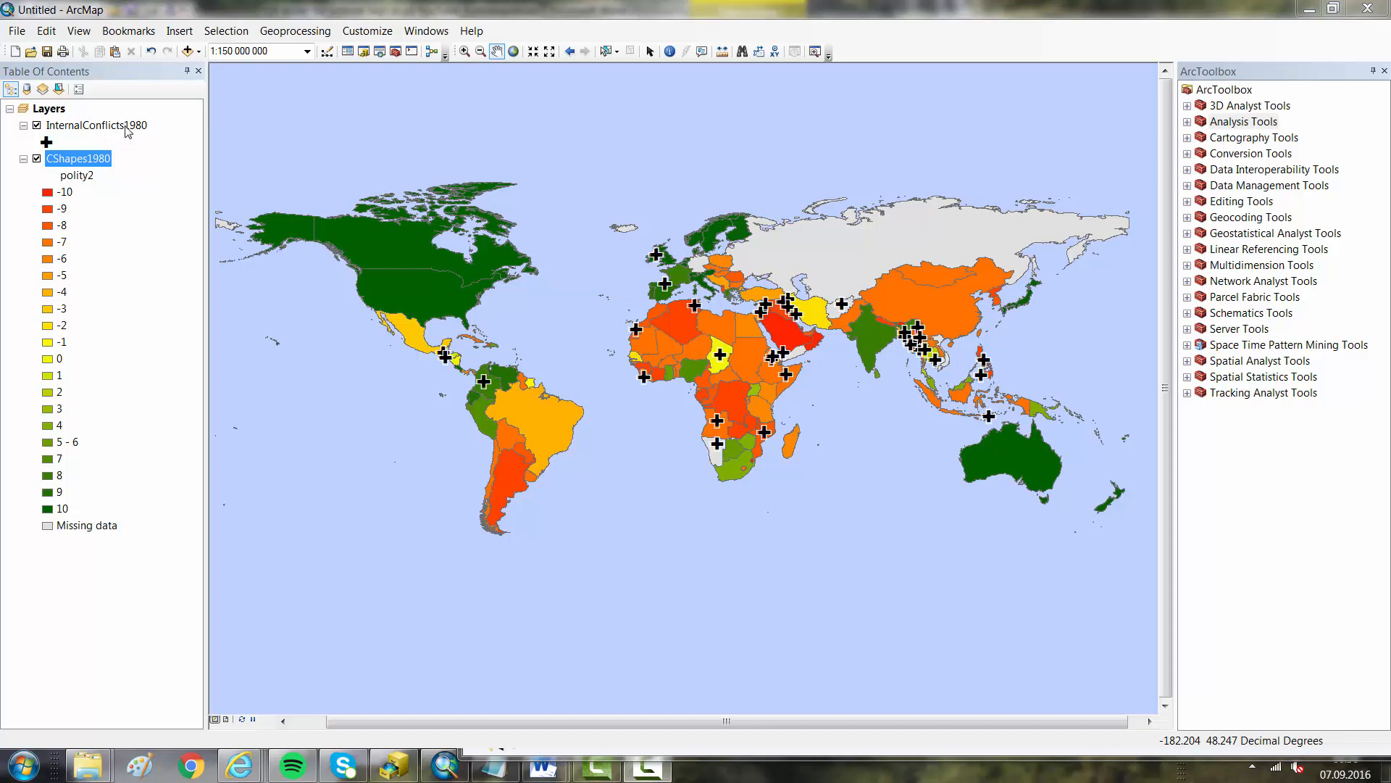
Bring up the Join Data settings for the InternalConflicts1980 point layer
click(95, 124)
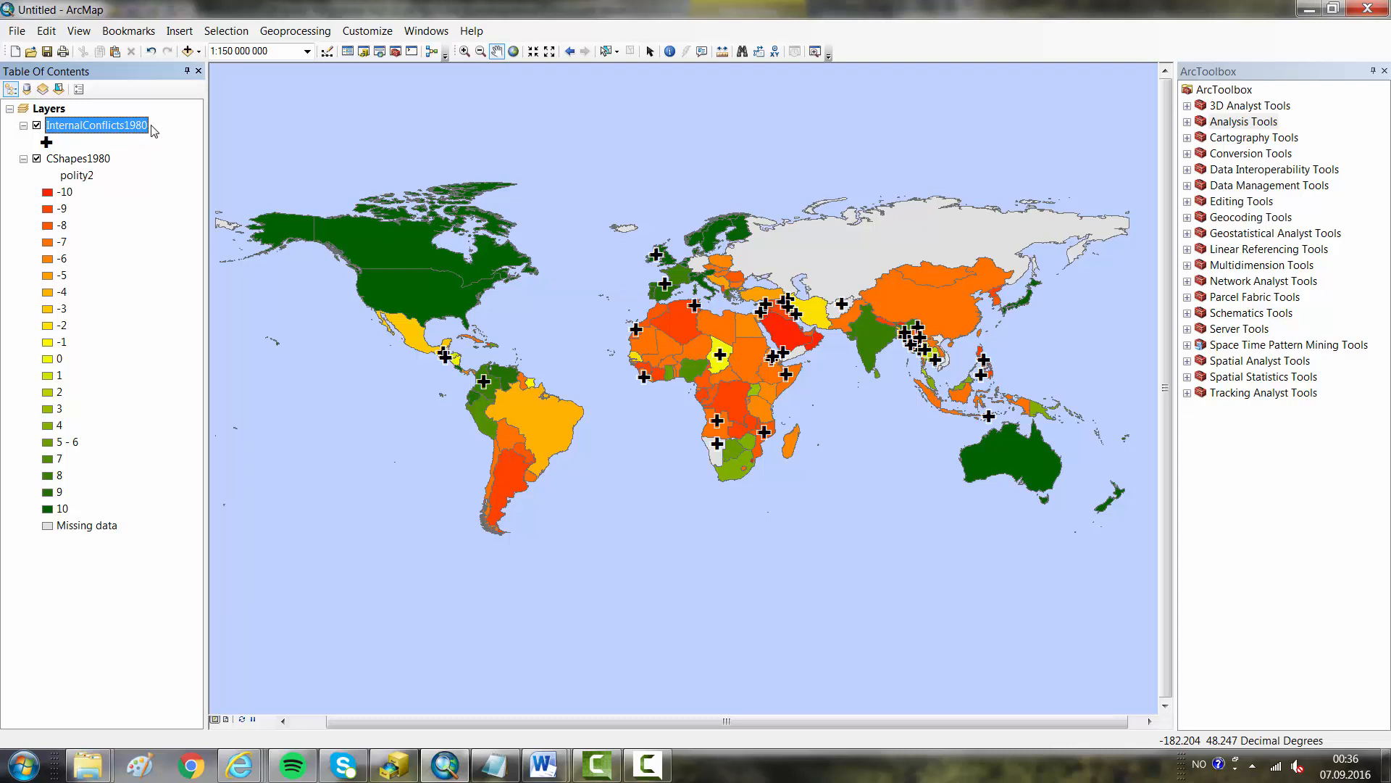
mouse_move(100, 166)
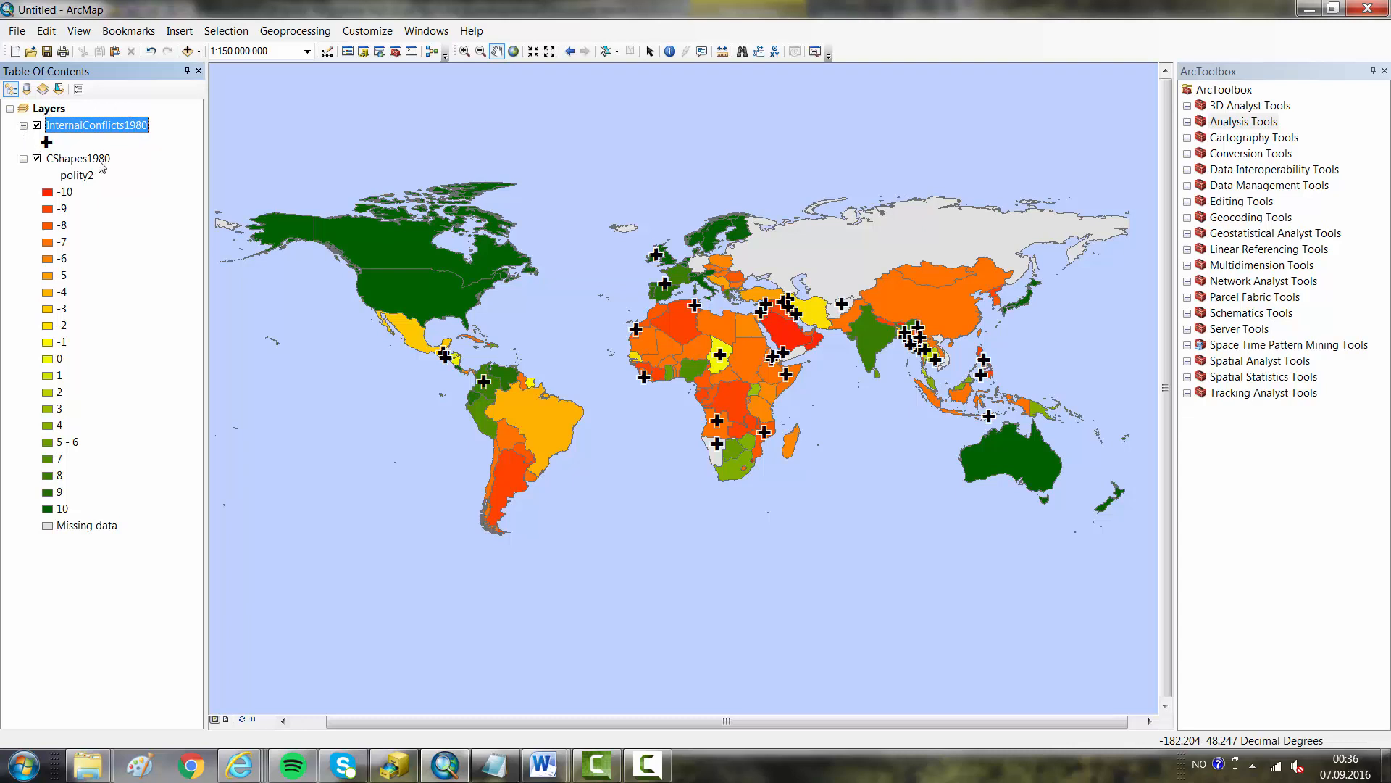
mouse_move(151, 145)
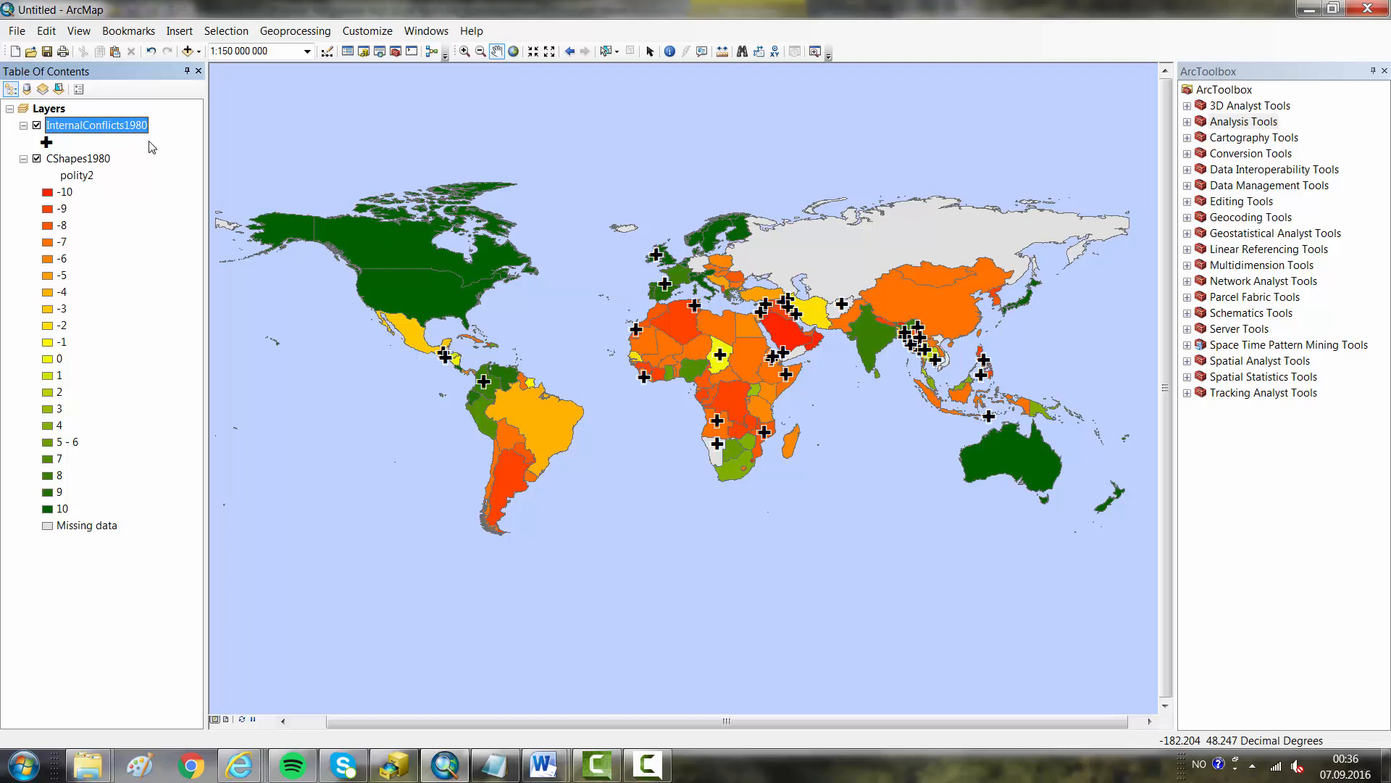
mouse_move(1220, 348)
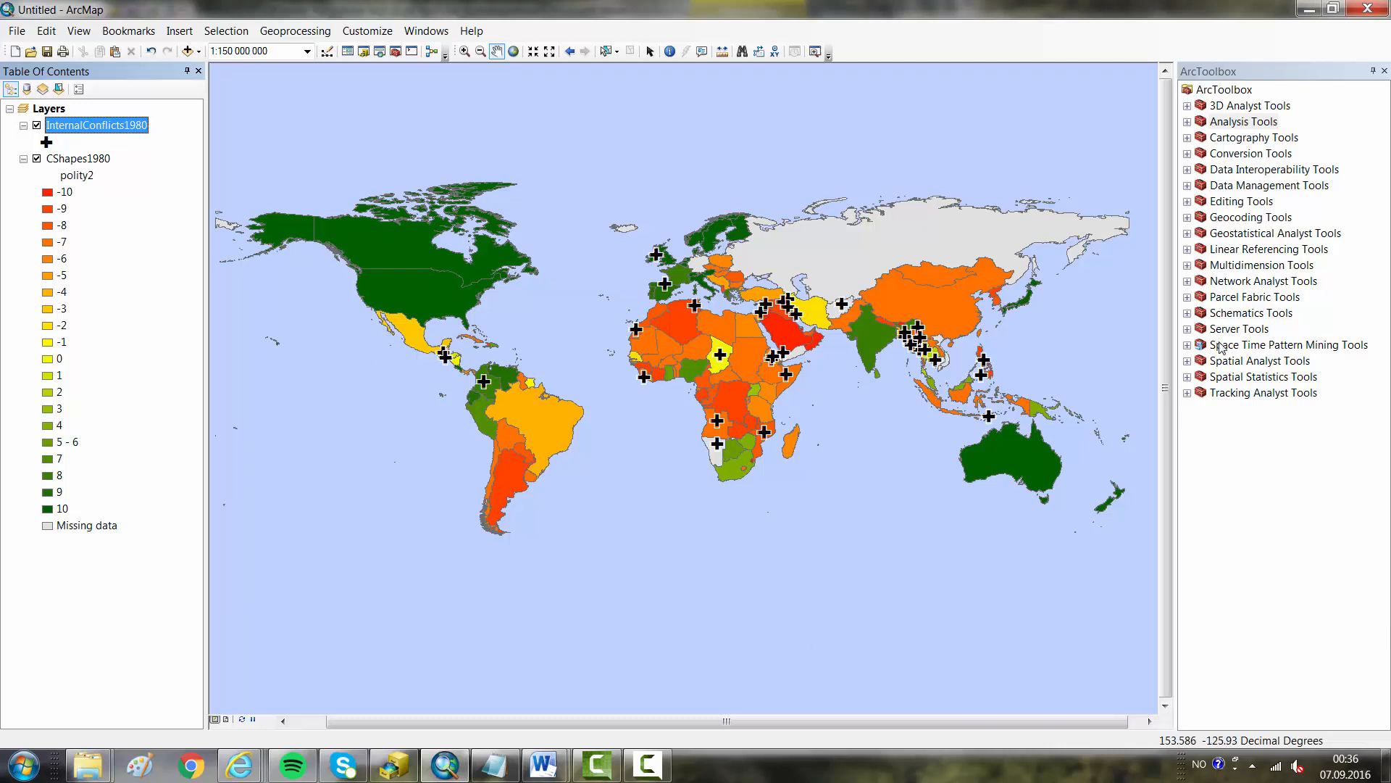
mouse_move(1120, 299)
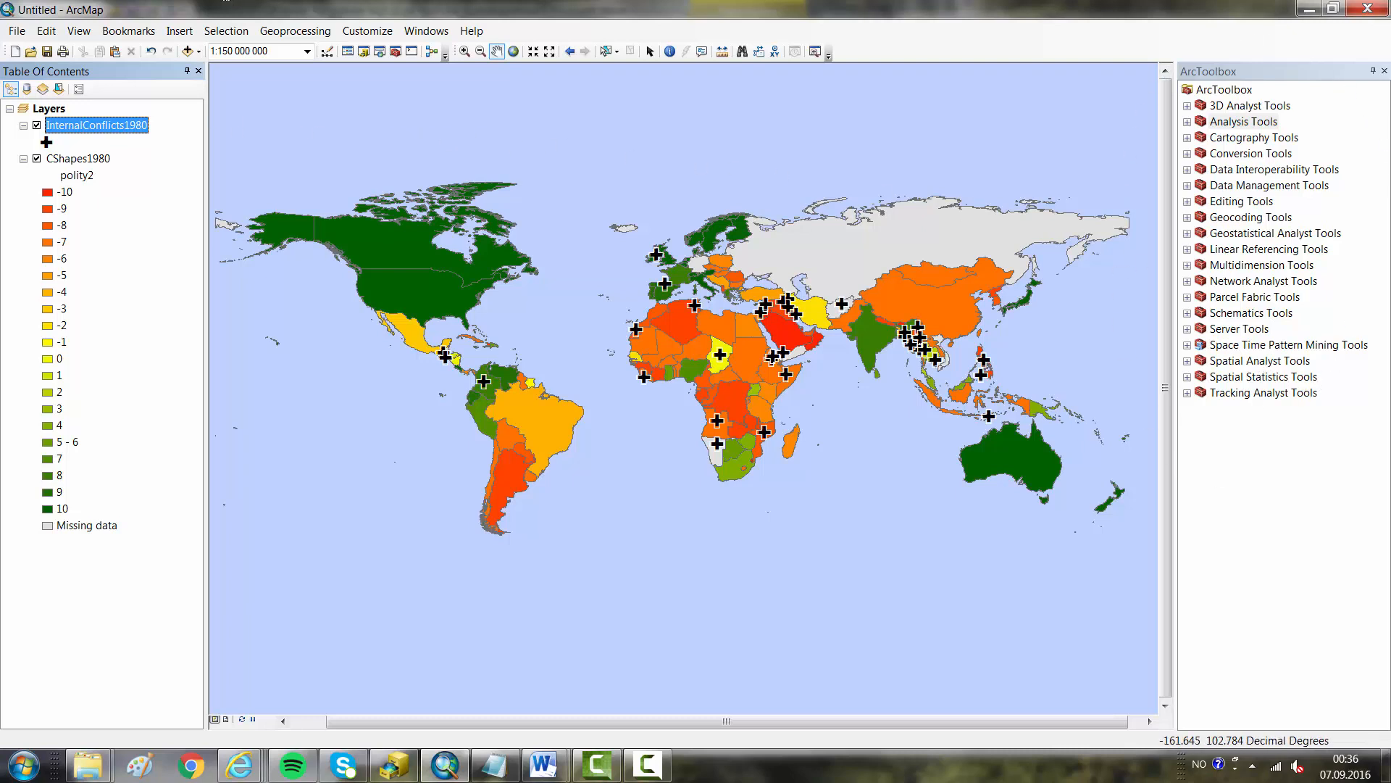
mouse_move(125, 130)
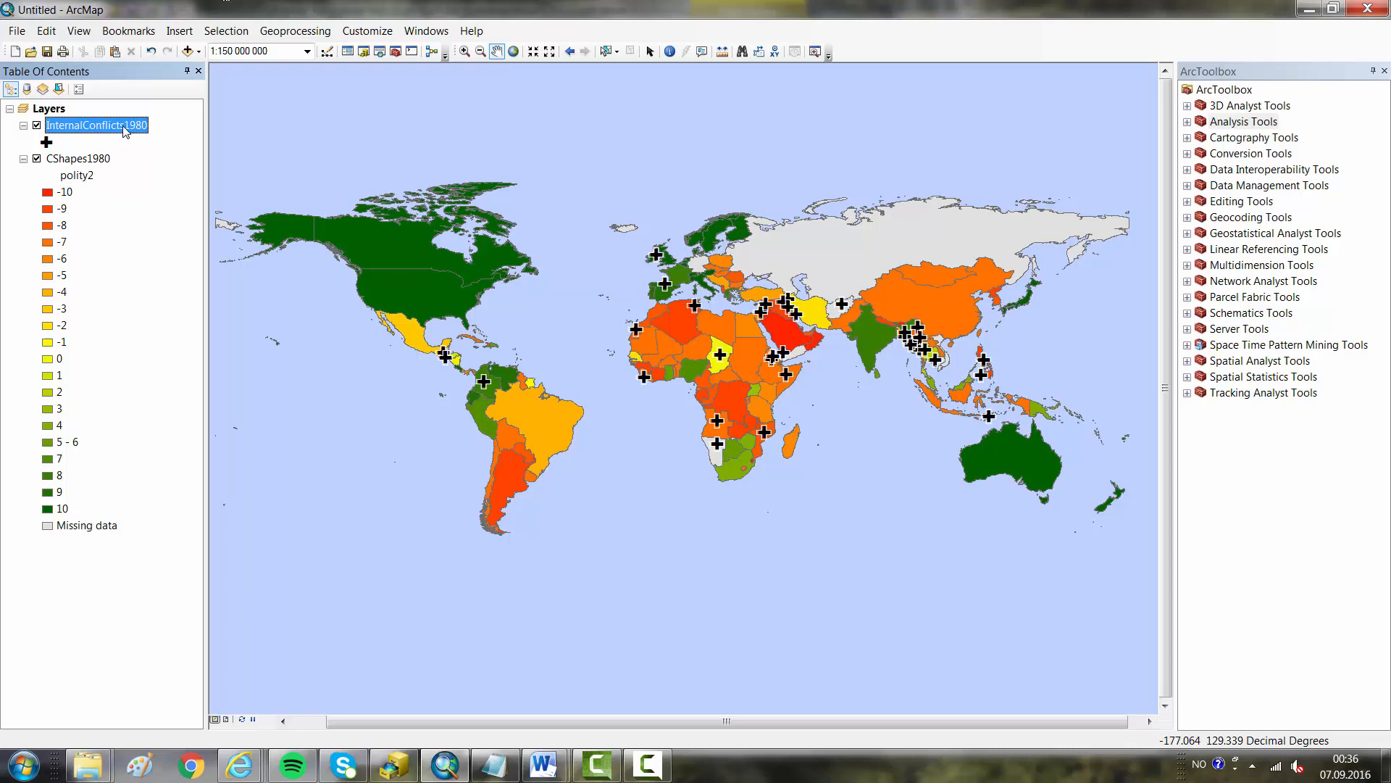
right_click(96, 125)
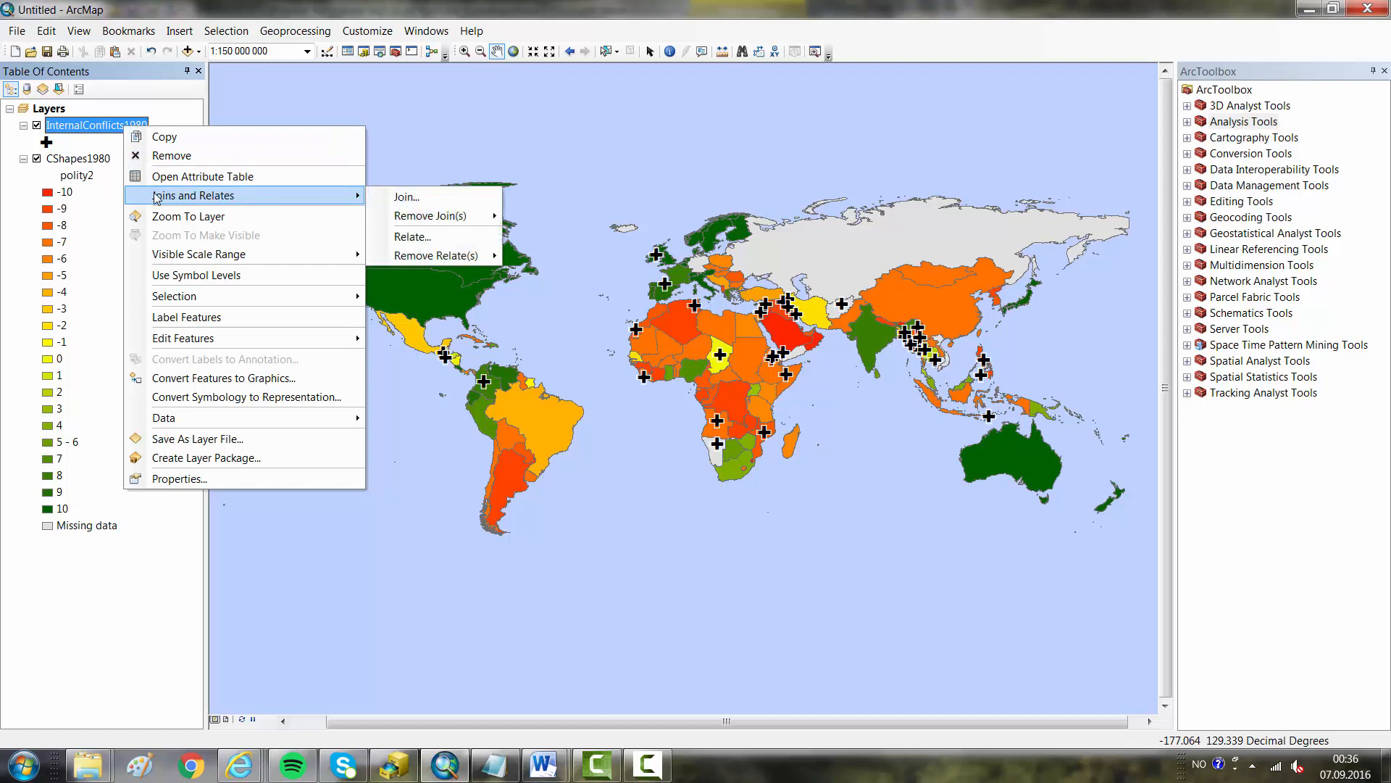
mouse_move(407, 197)
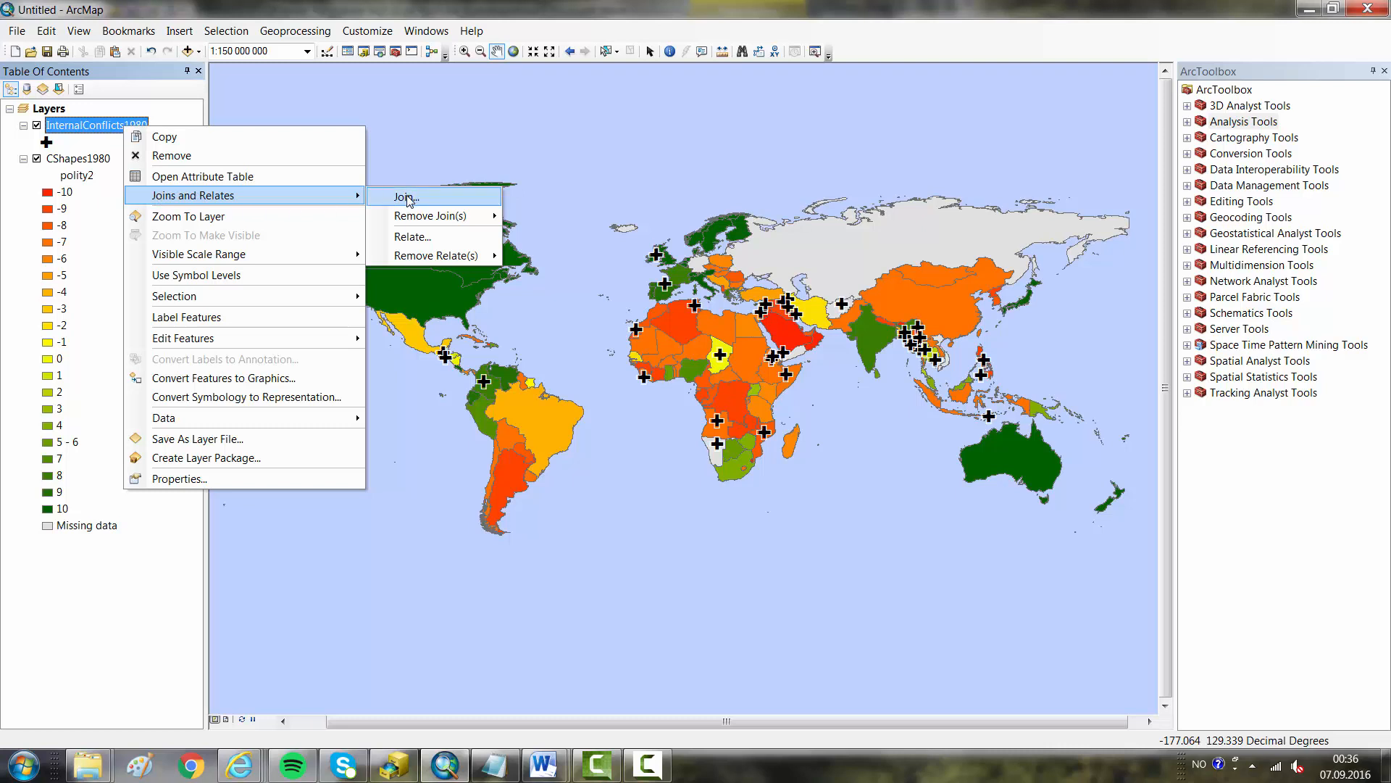
click(406, 197)
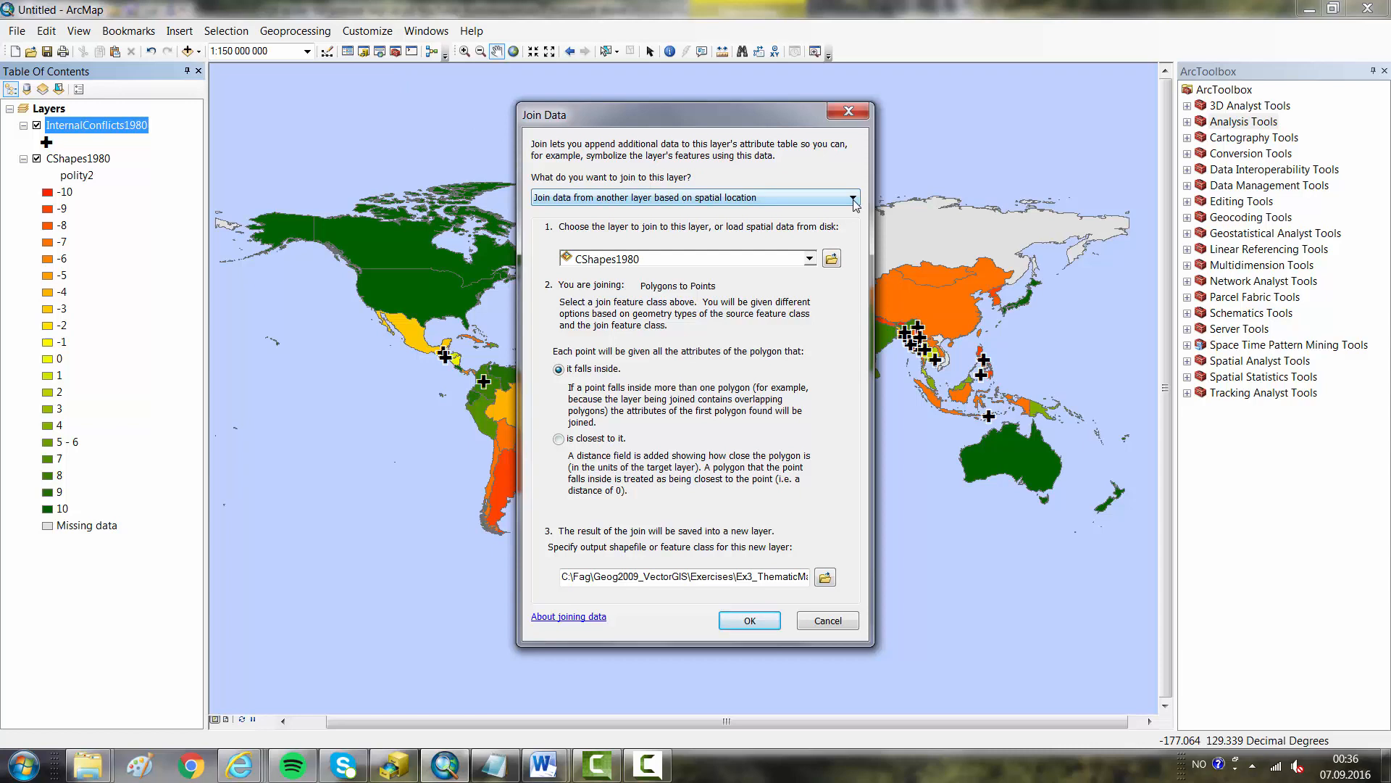
Configure a spatial join from CShapes1980 polygons each point falls inside, then choose the output location
click(852, 197)
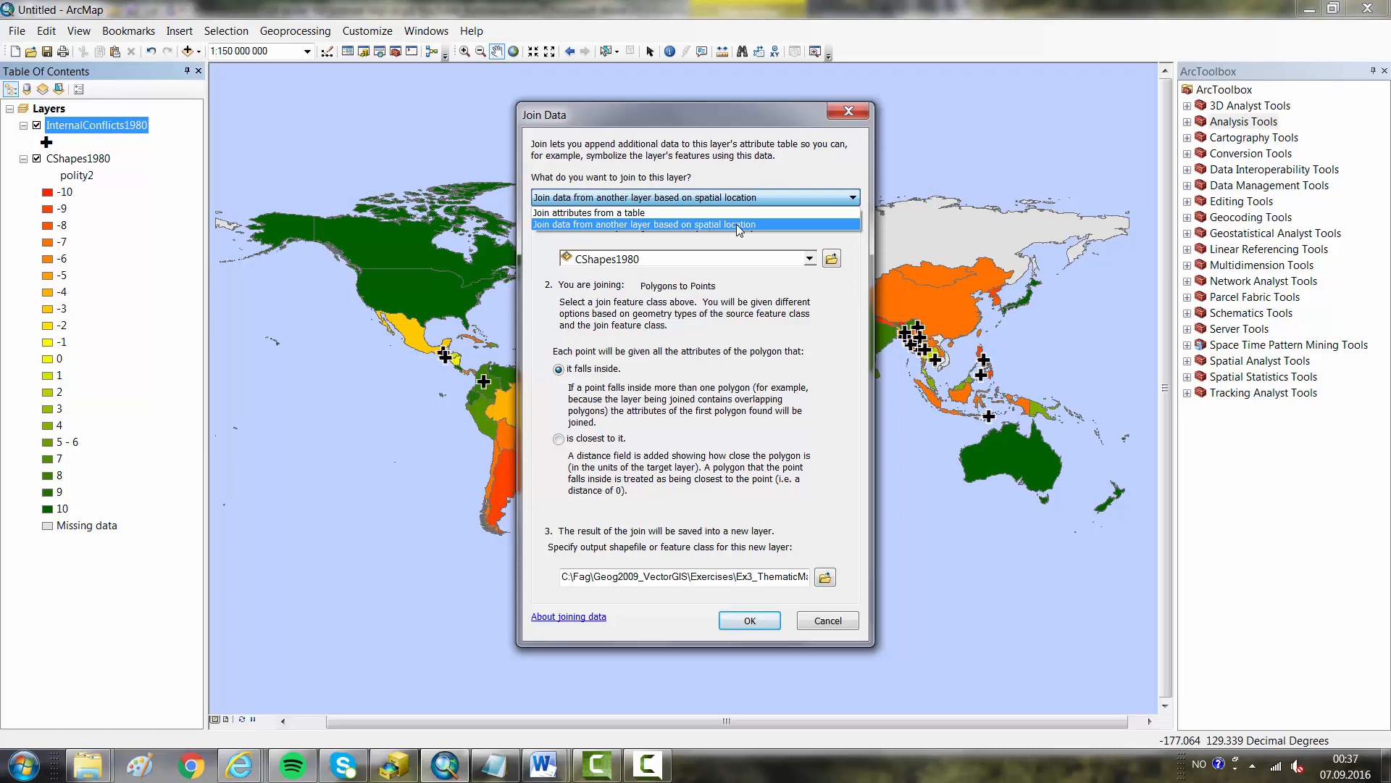
click(694, 224)
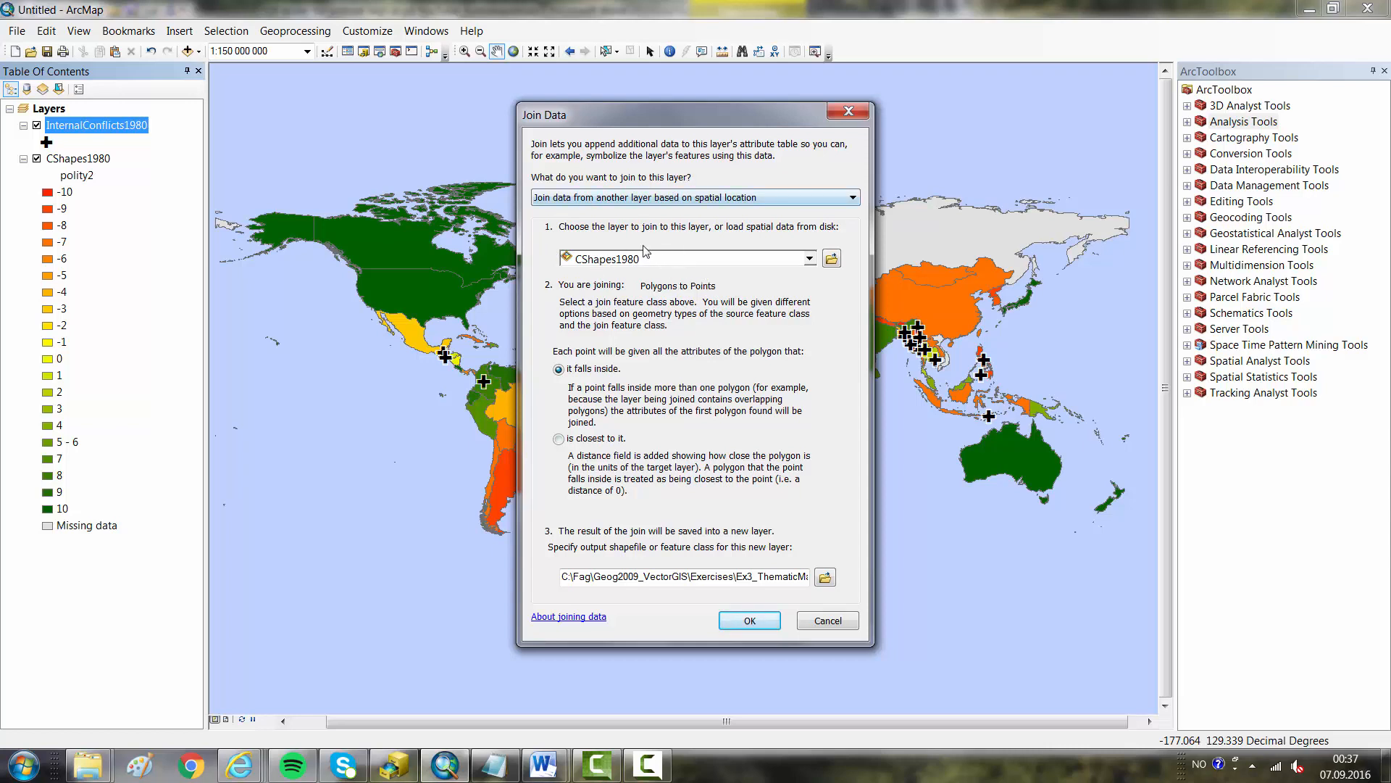
mouse_move(578, 334)
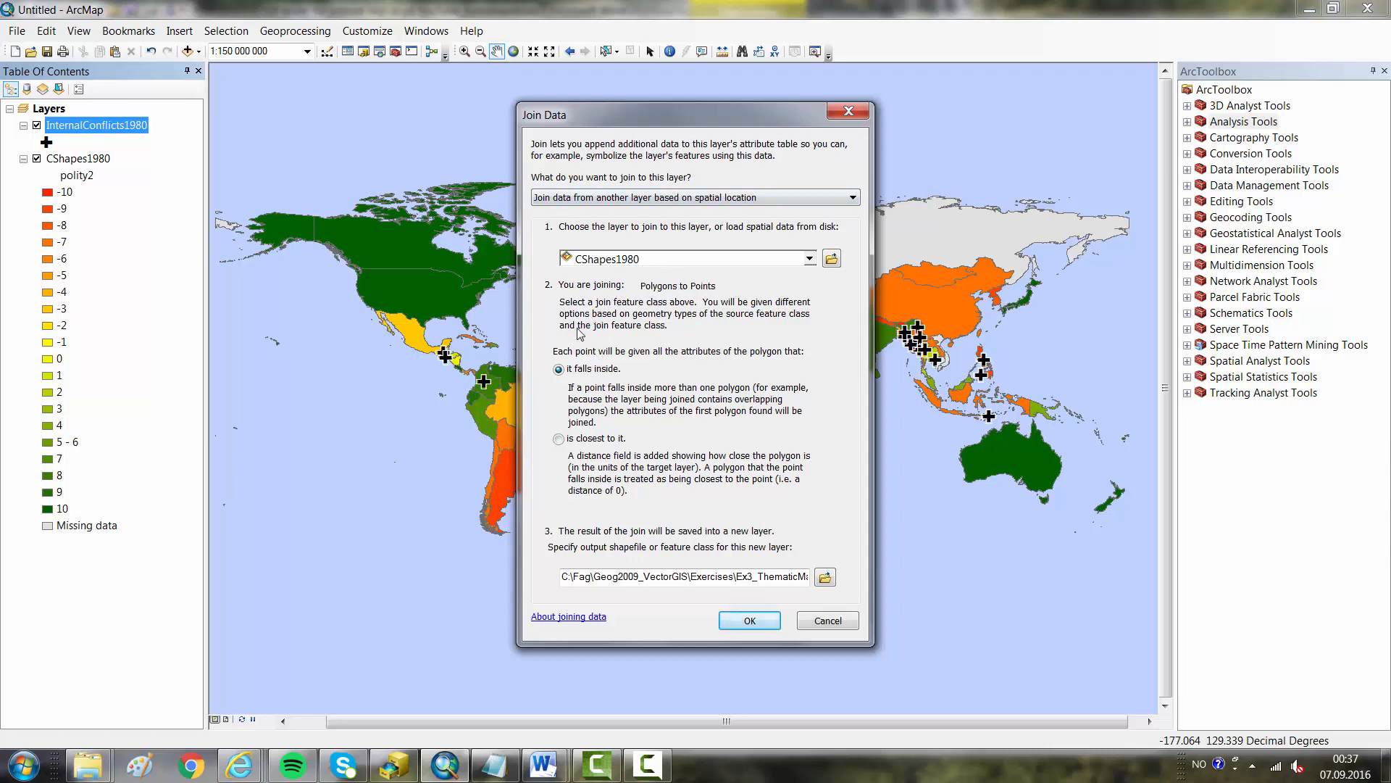
mouse_move(659, 368)
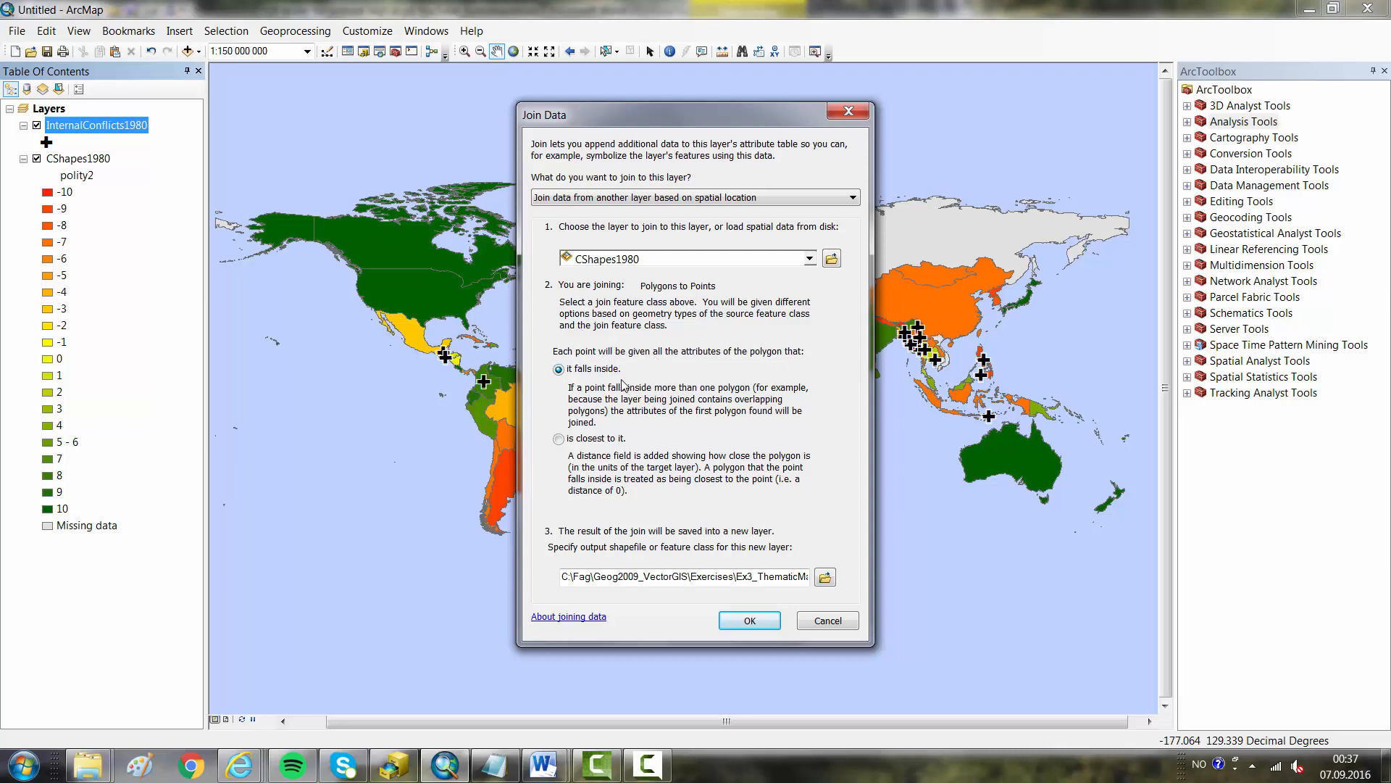
mouse_move(670, 555)
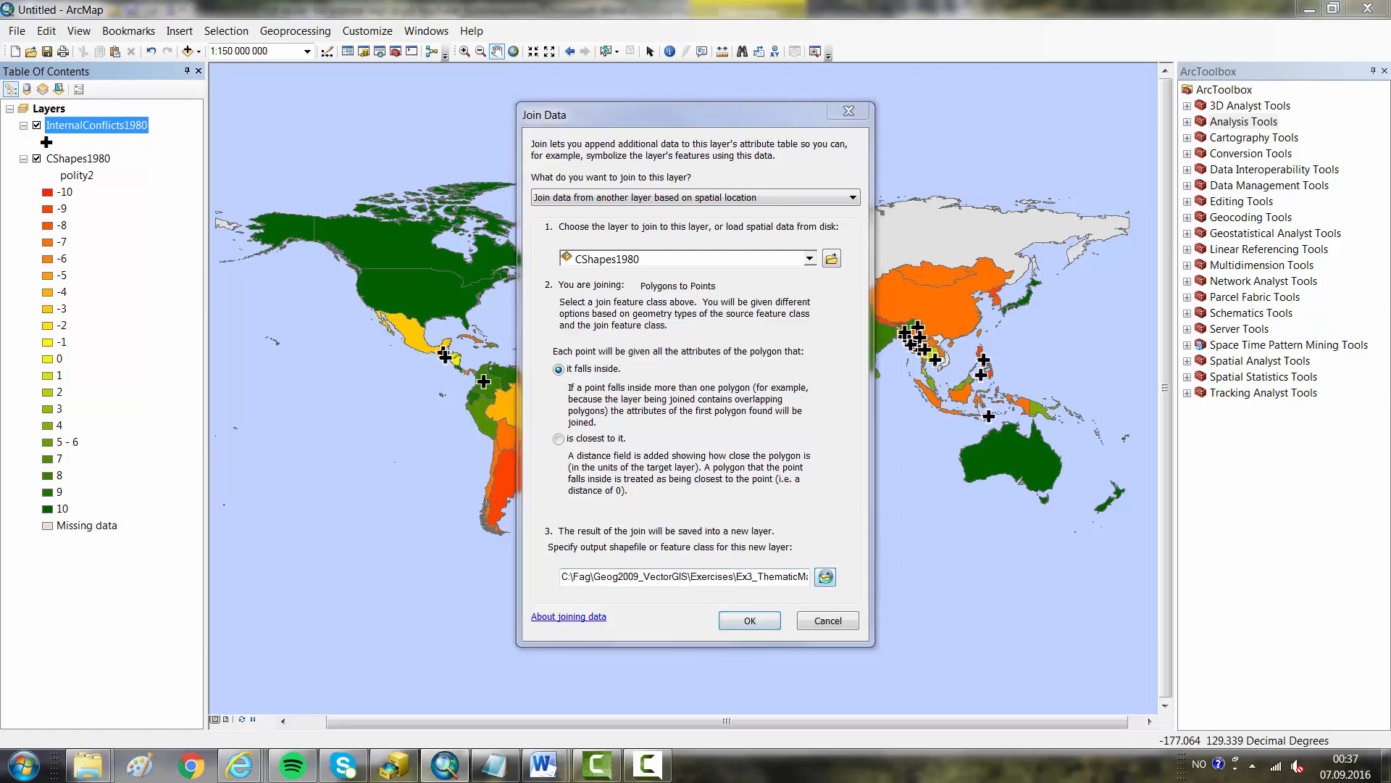
click(825, 577)
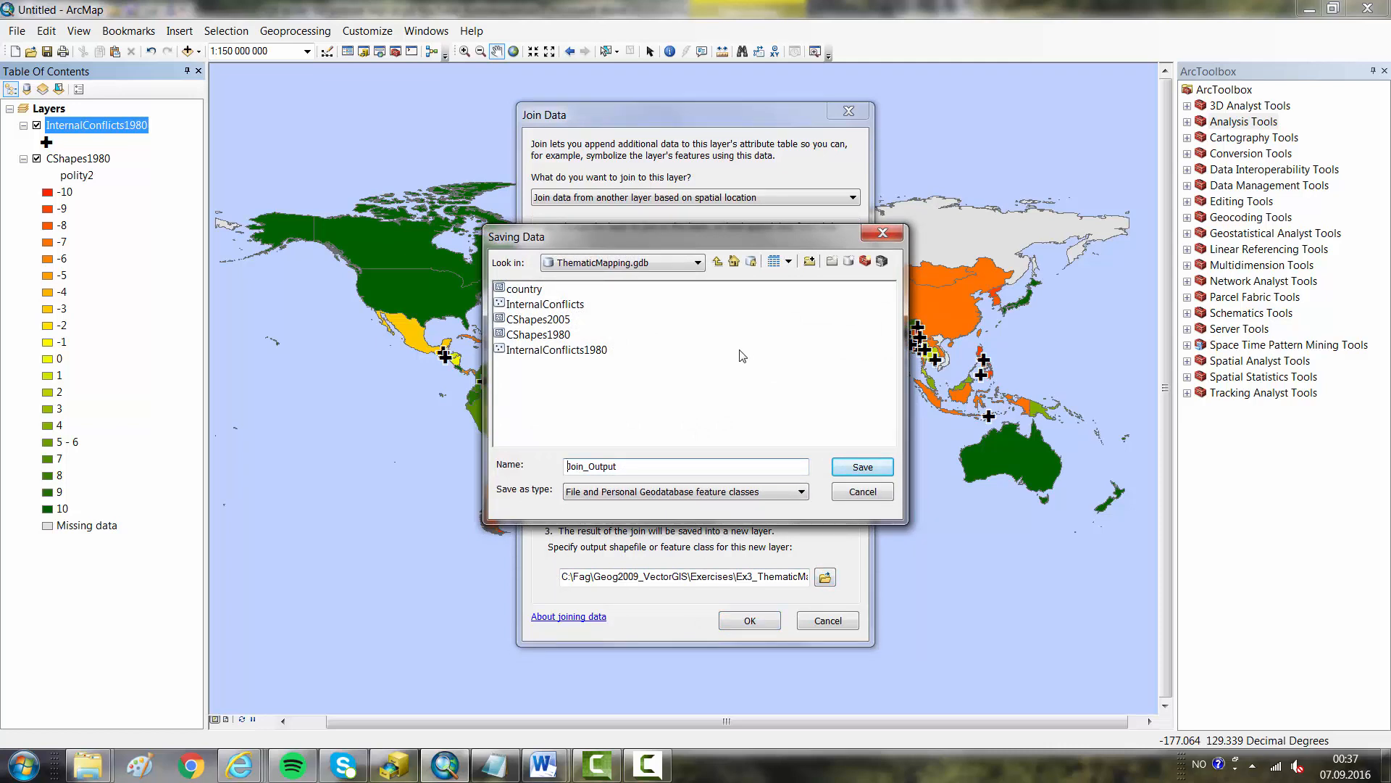
Save the join output as InternalConflicts1980b in ThematicMapping.gdb and run the spatial join
click(557, 349)
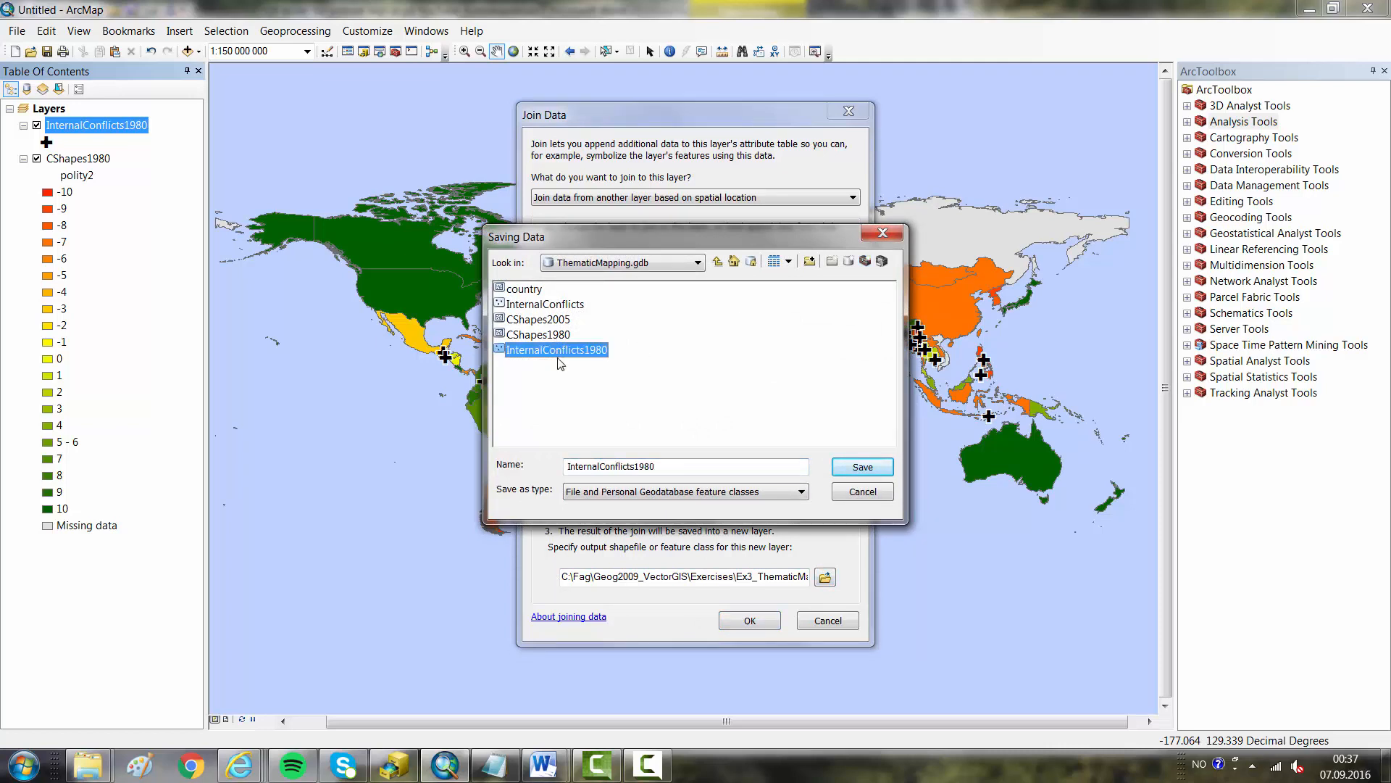
click(684, 465)
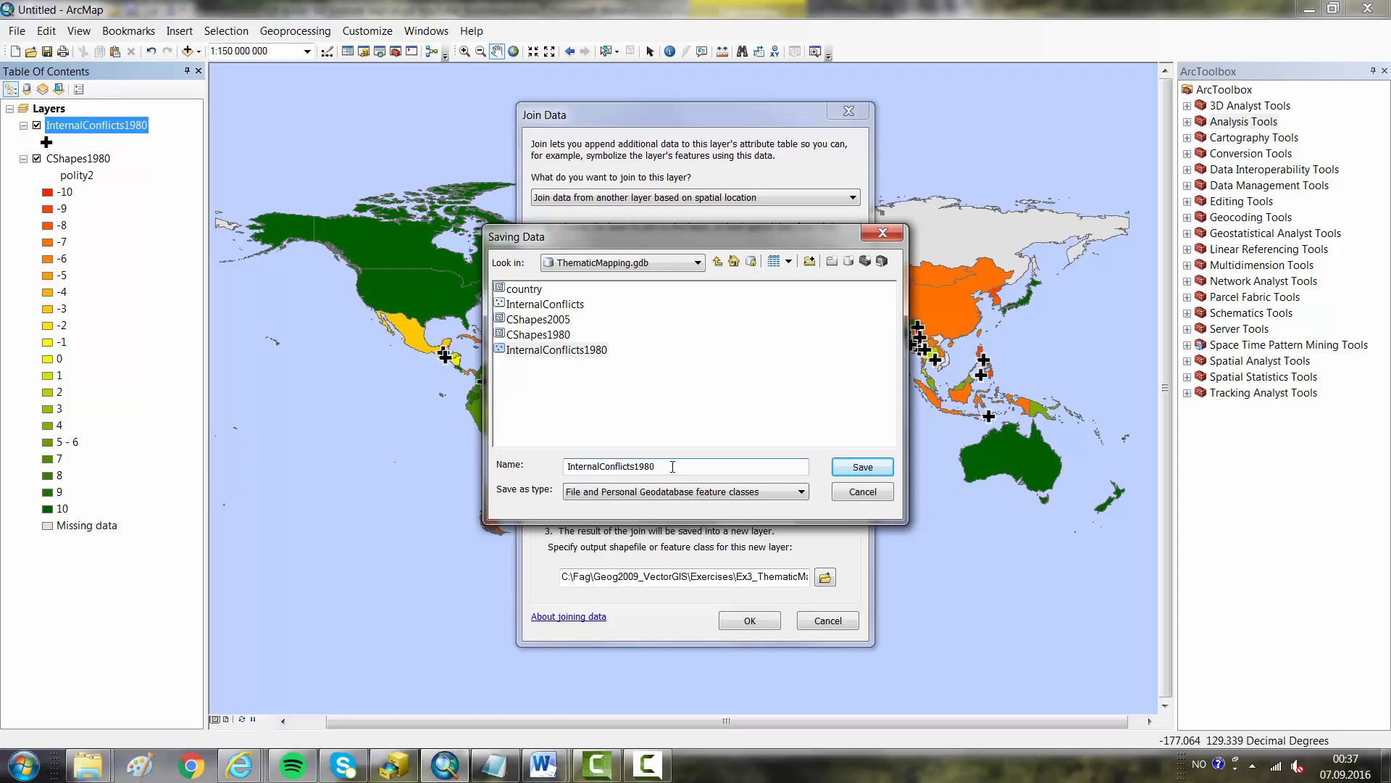
text(b)
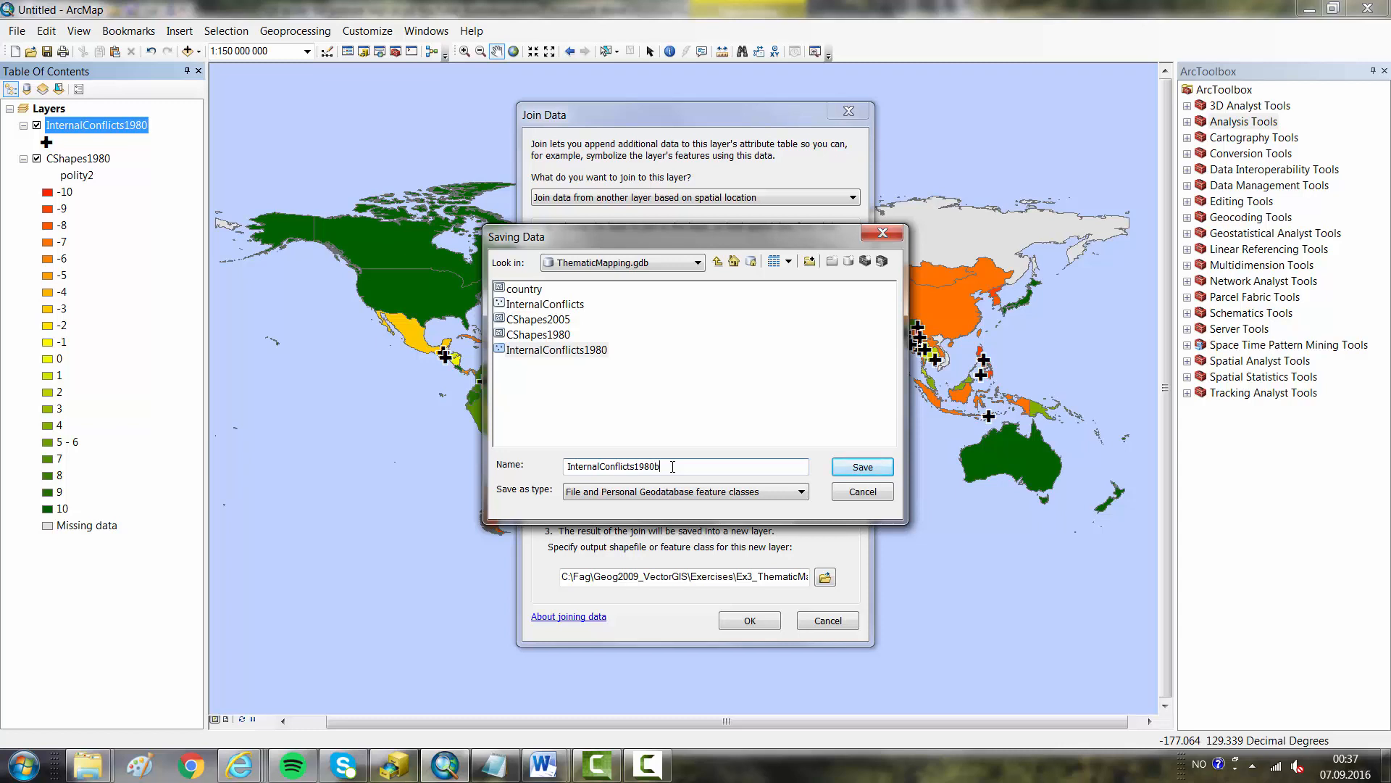
mouse_move(461, 505)
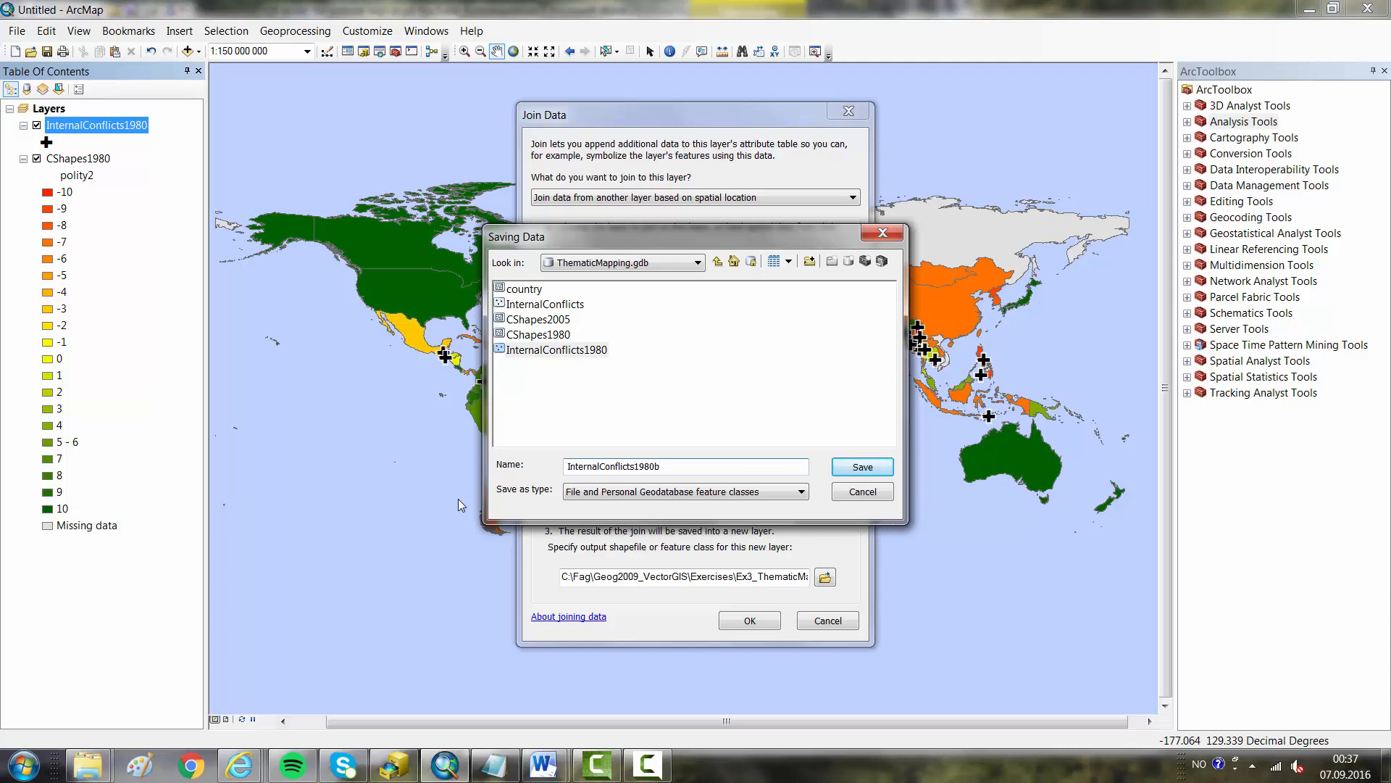
mouse_move(520, 447)
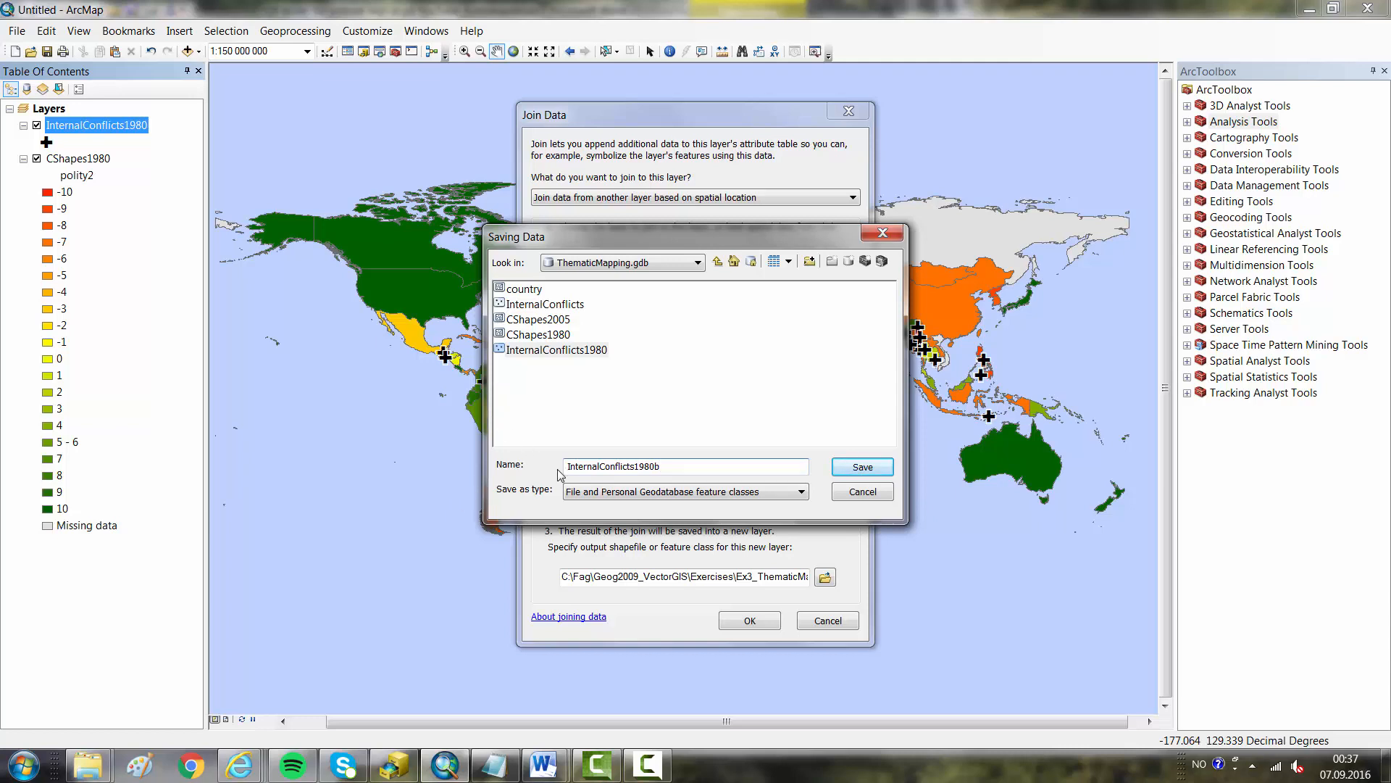
mouse_move(861, 465)
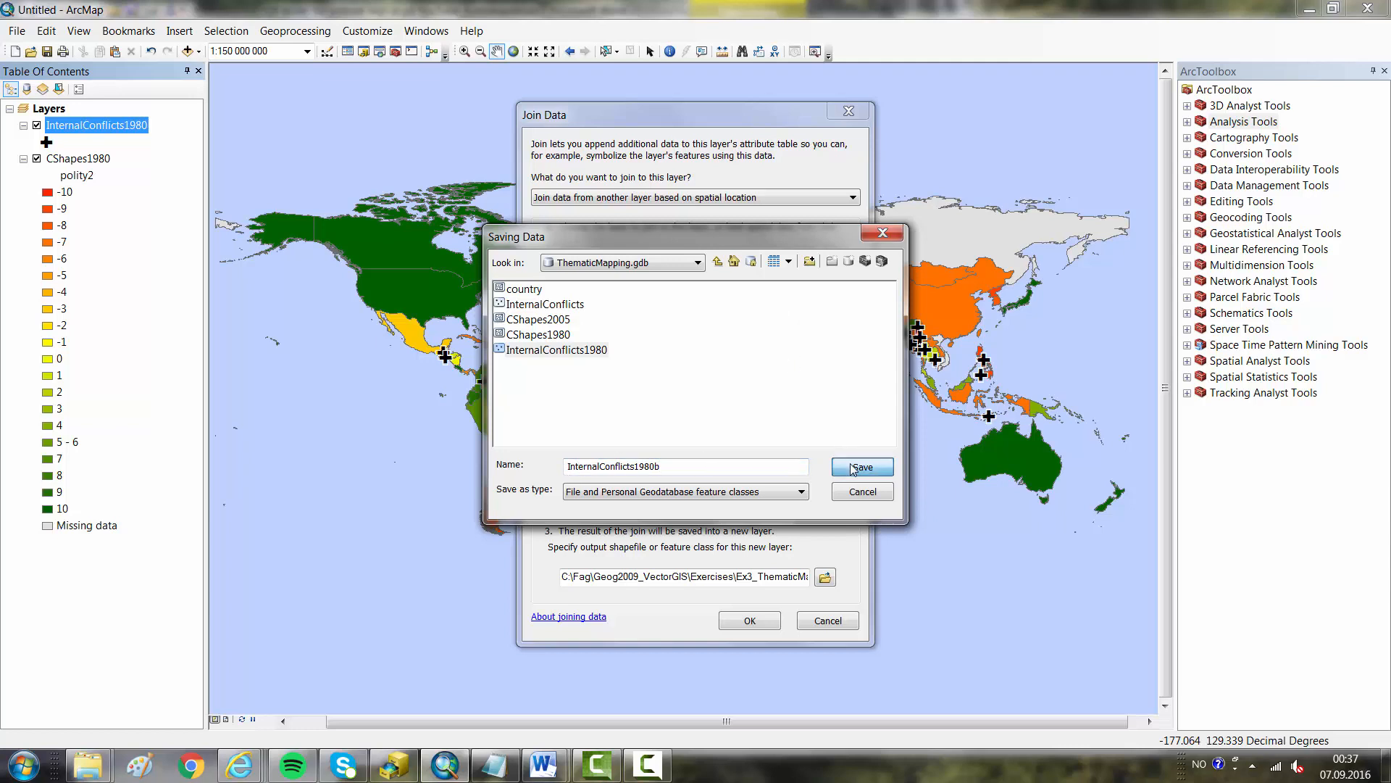
click(859, 467)
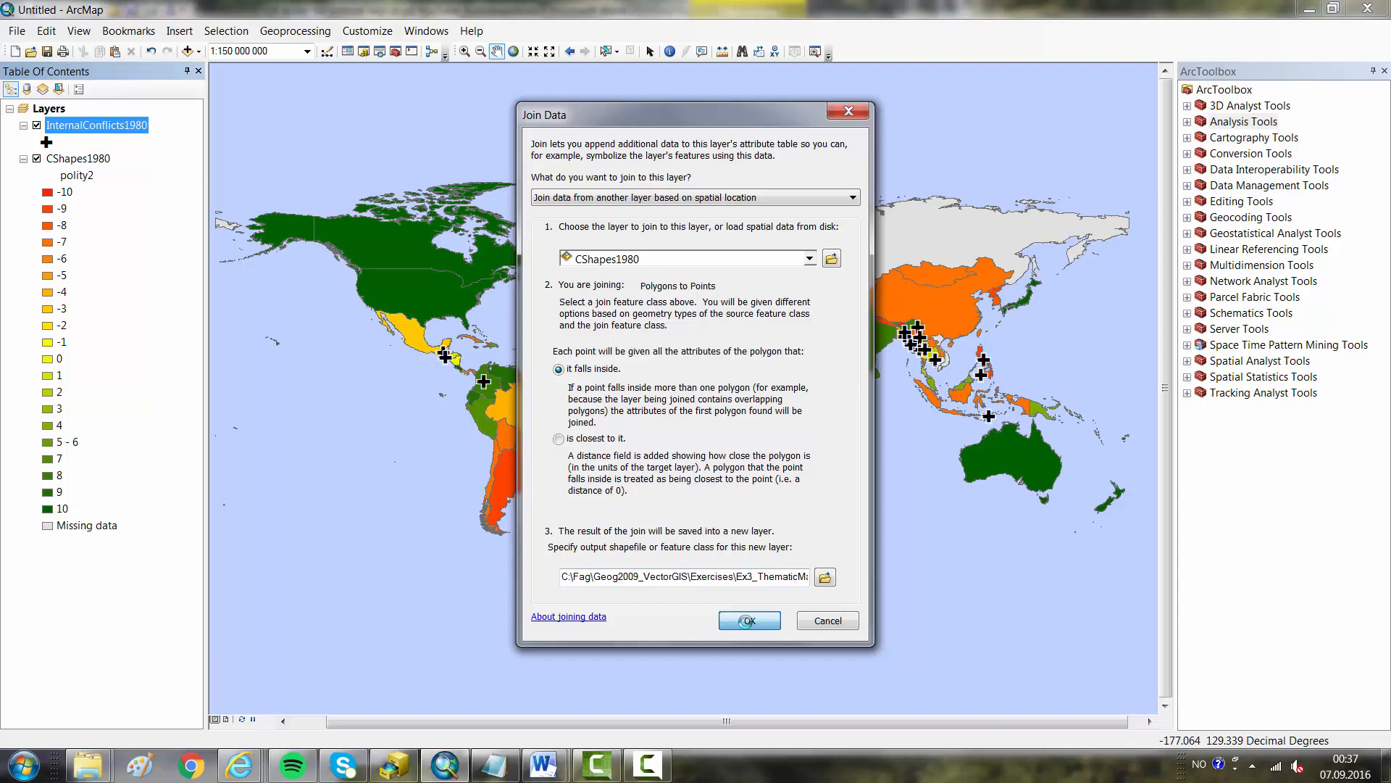
click(747, 619)
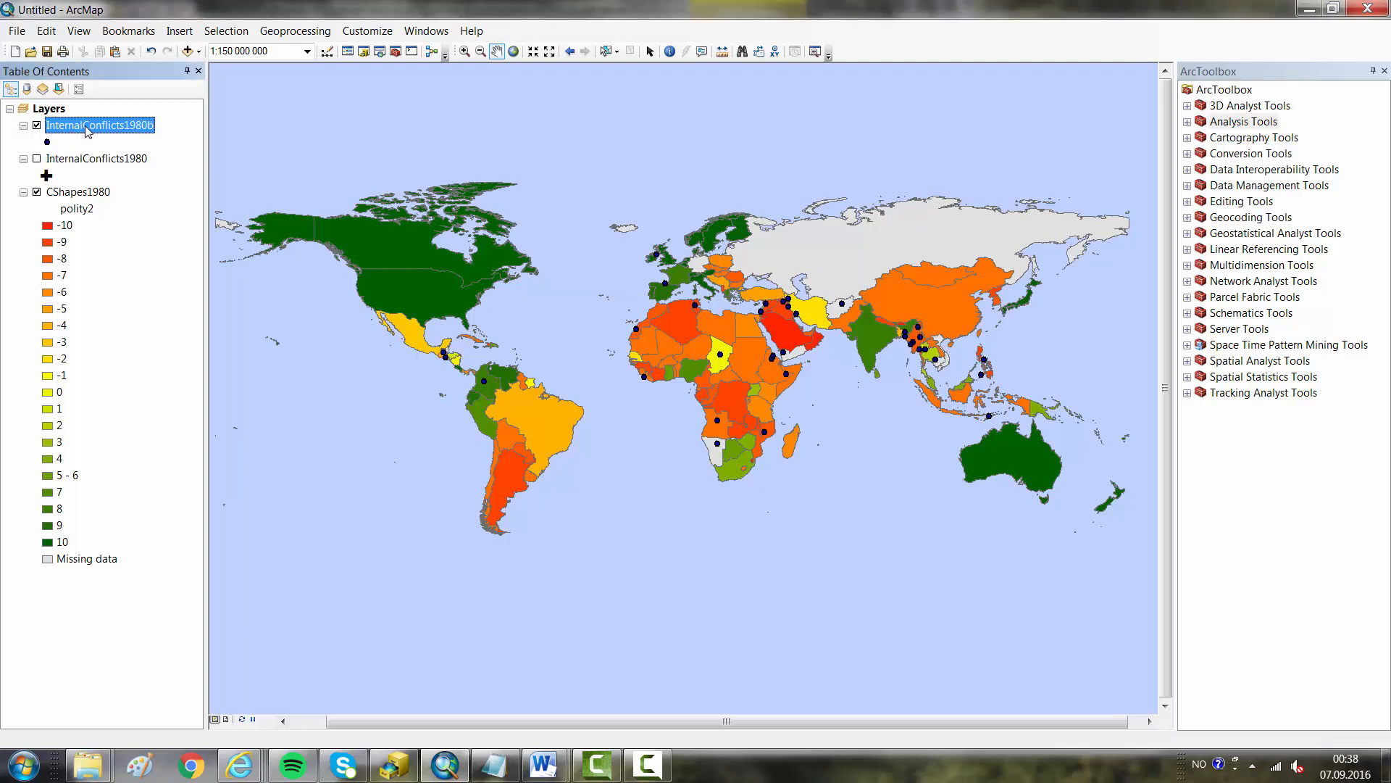
mouse_move(122, 132)
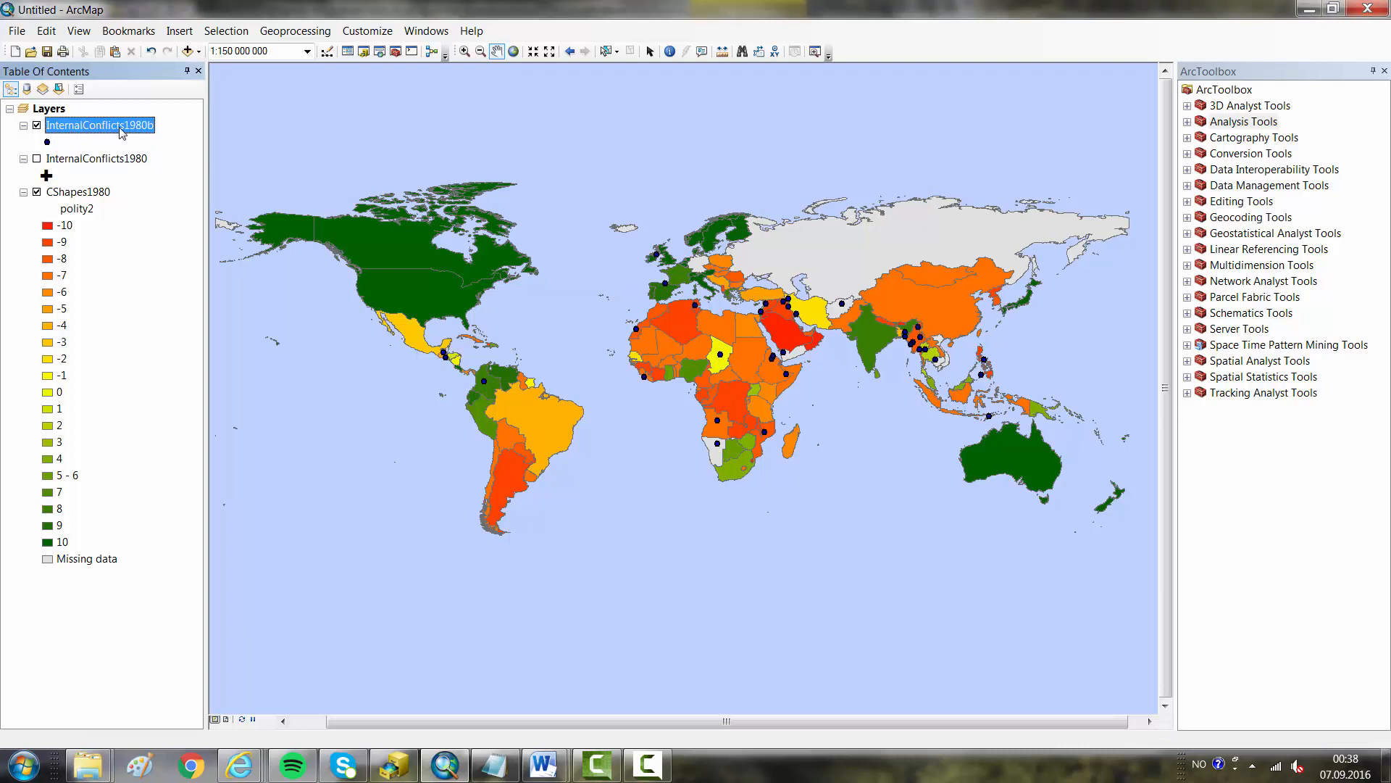
Show the attribute table of the new InternalConflicts1980b layer
right_click(100, 125)
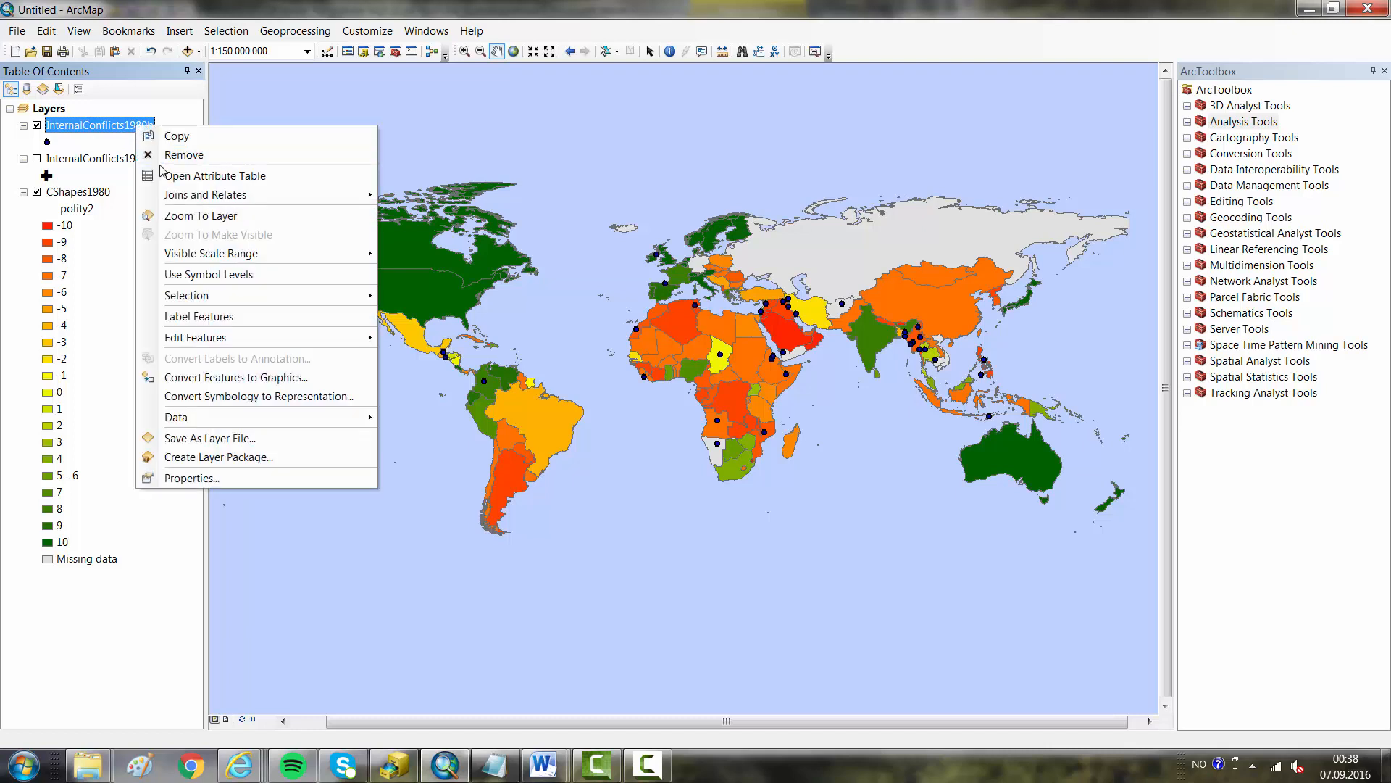
click(216, 176)
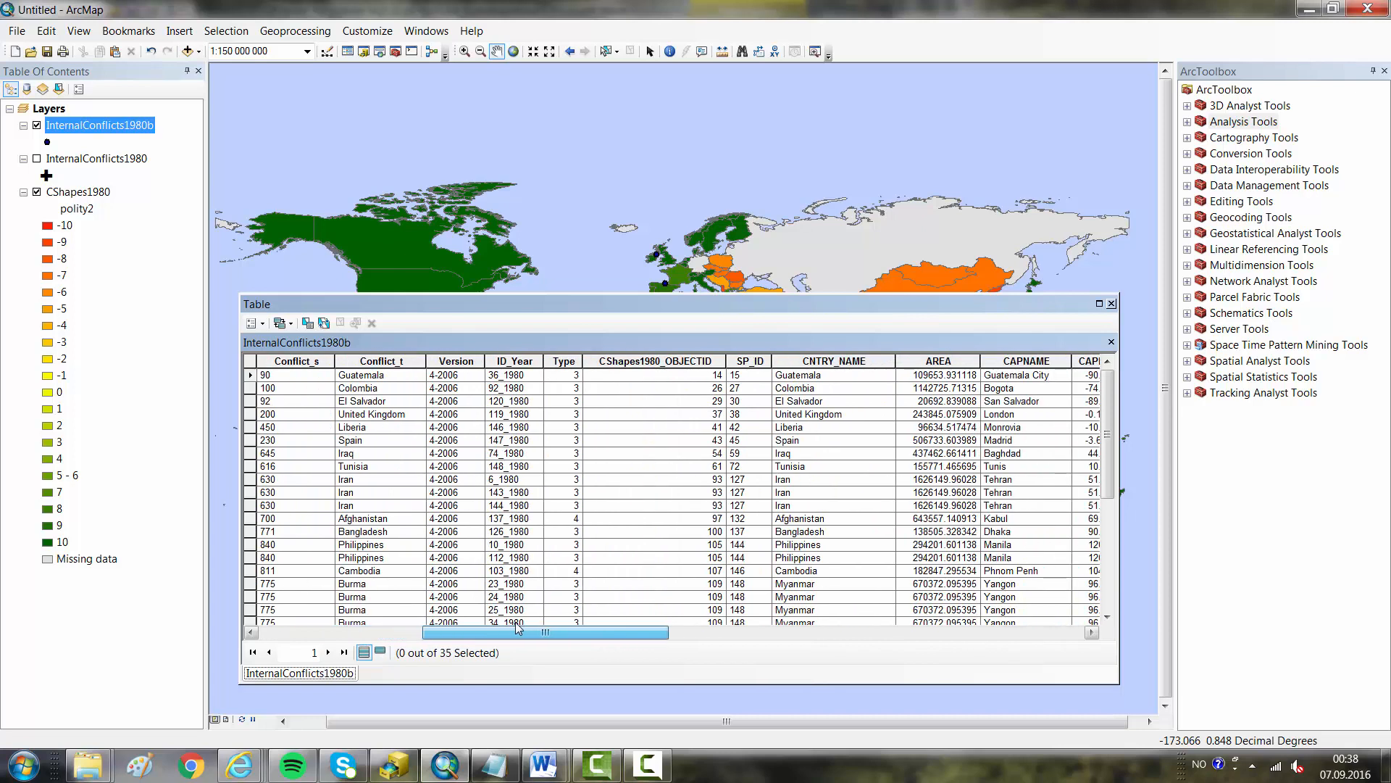
Scroll the table right to reveal joined country columns through polity2
scroll(right, 3)
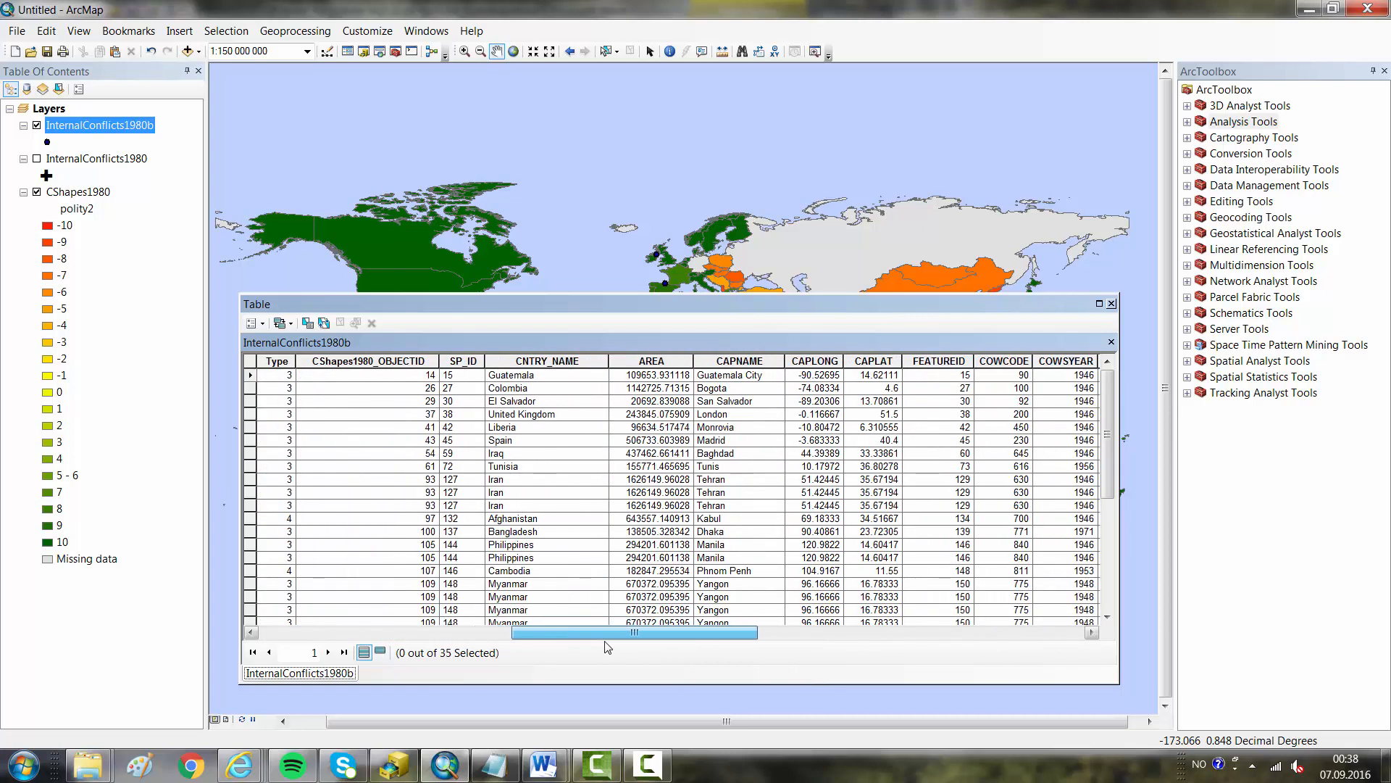
mouse_move(997, 523)
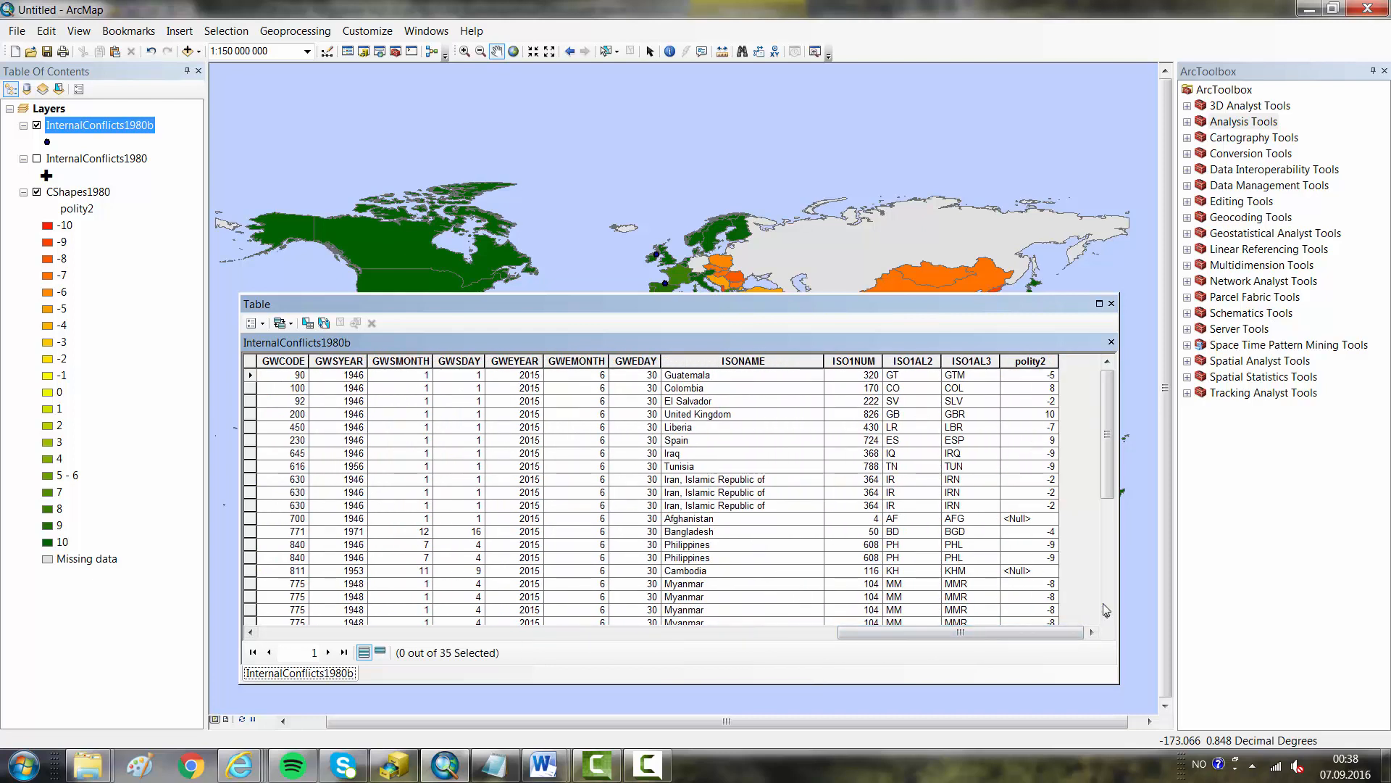
mouse_move(862, 381)
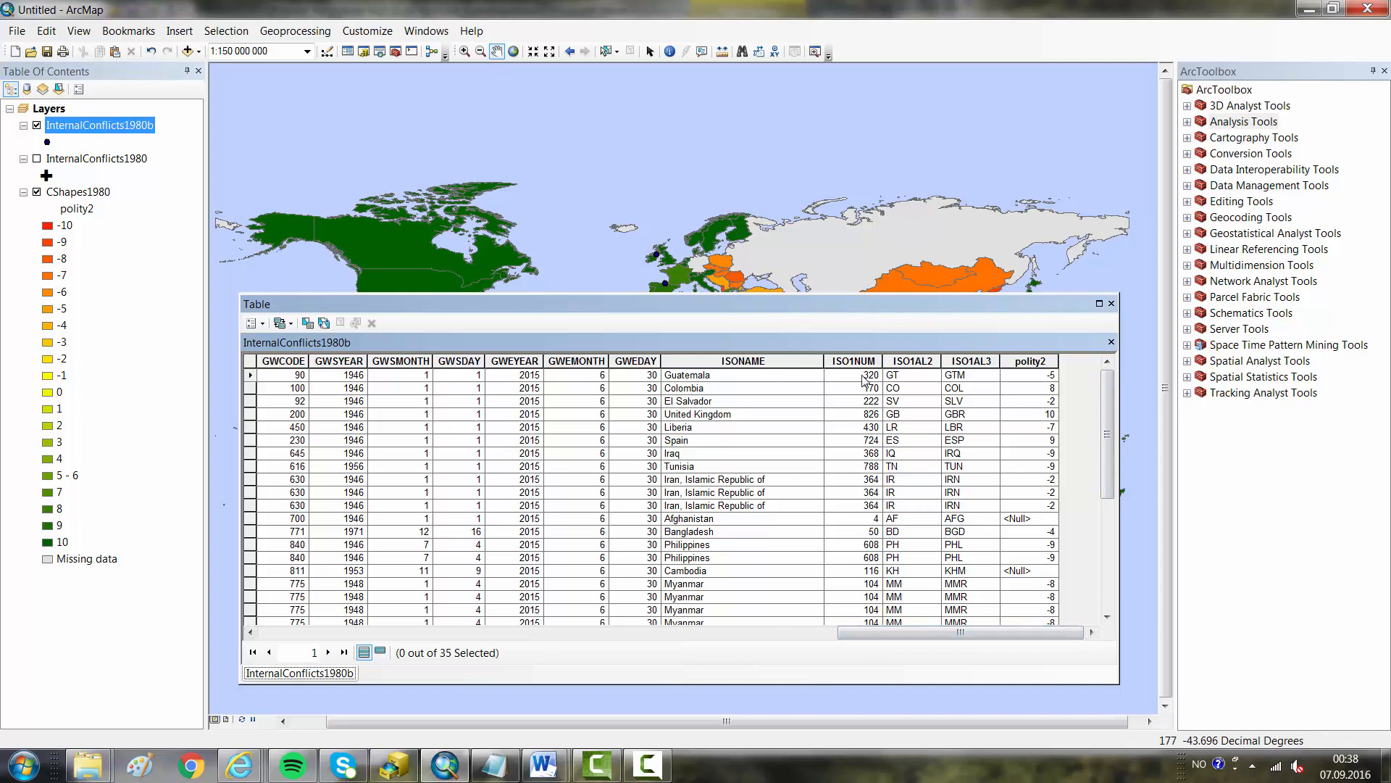